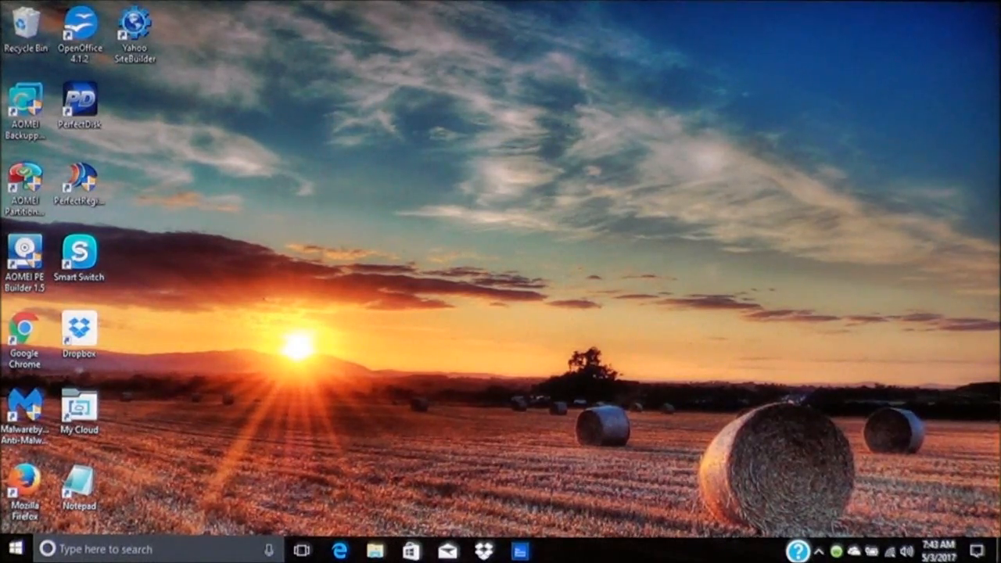
{"action": "mouse_move", "coordinate": [407, 498]}
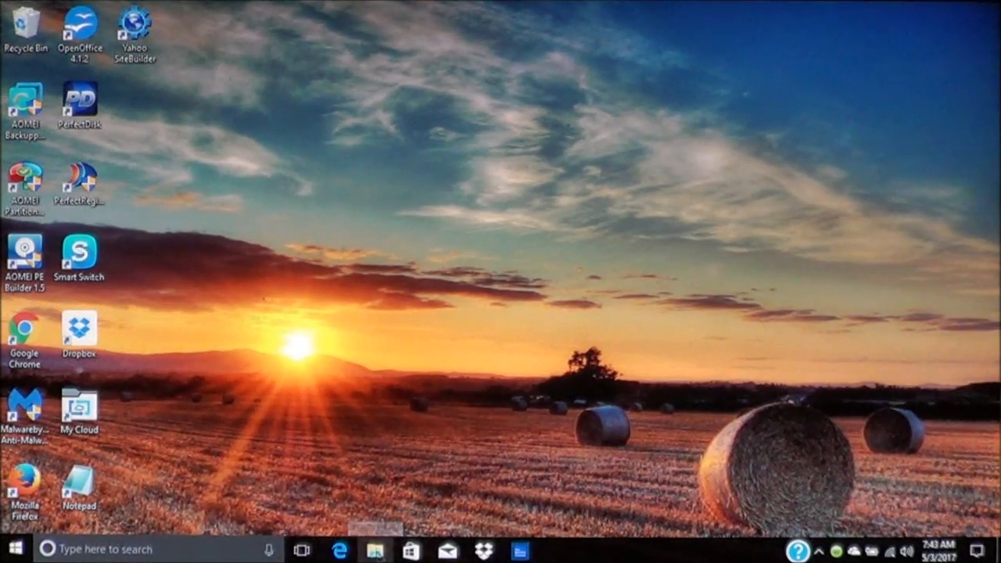
Launch File Explorer at Quick access and move to Network in the navigation pane.
{"action": "left_click", "coordinate": [374, 549]}
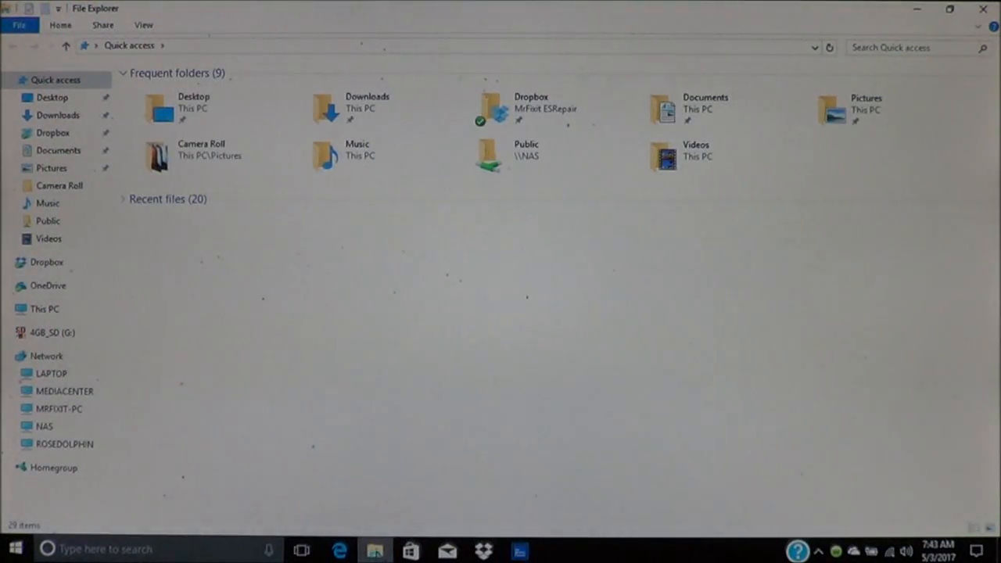
{"action": "left_click", "coordinate": [46, 356]}
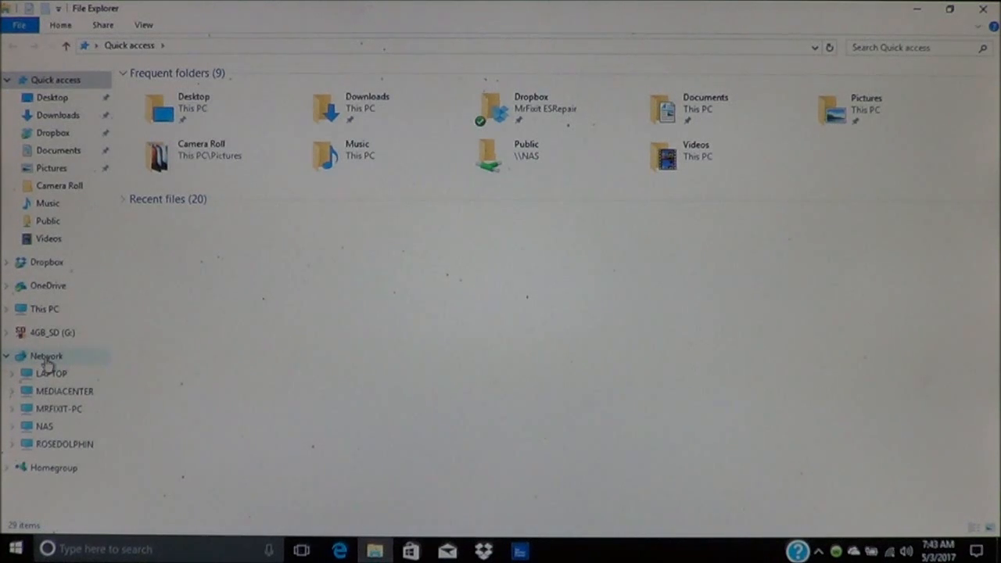
Show the Network page and select the NAS computer.
{"action": "left_click", "coordinate": [45, 356]}
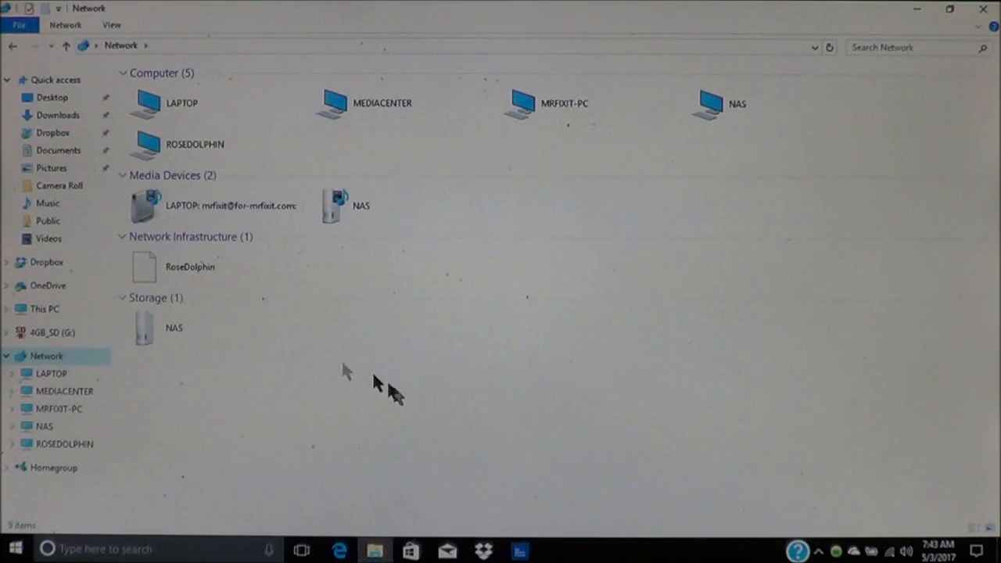
{"action": "mouse_move", "coordinate": [591, 223]}
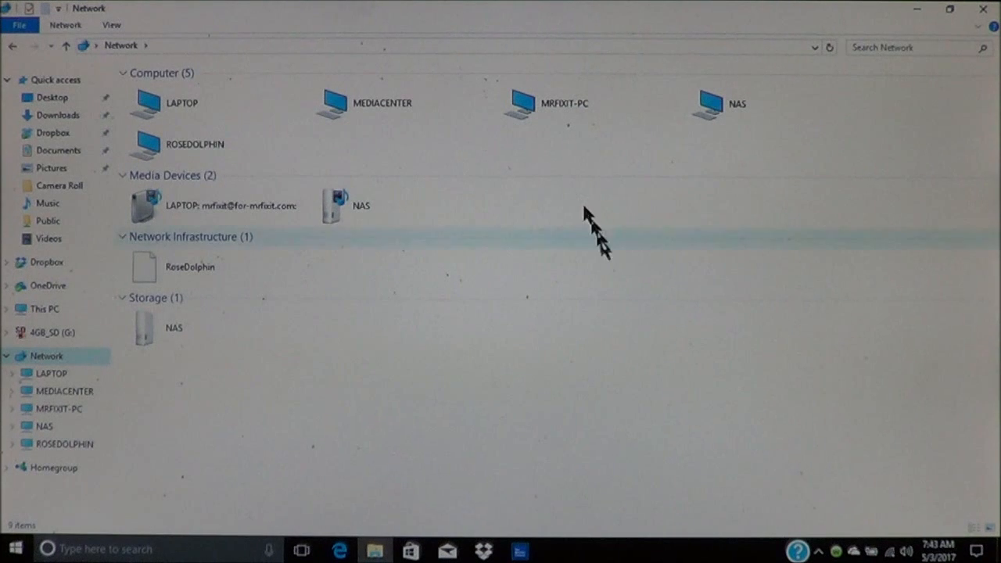
{"action": "mouse_move", "coordinate": [632, 297]}
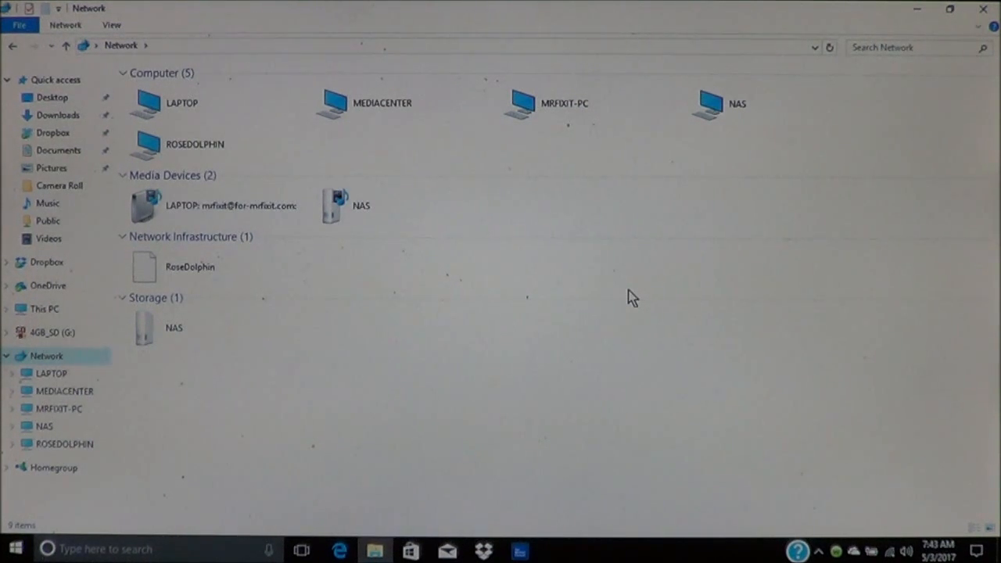
{"action": "mouse_move", "coordinate": [446, 109]}
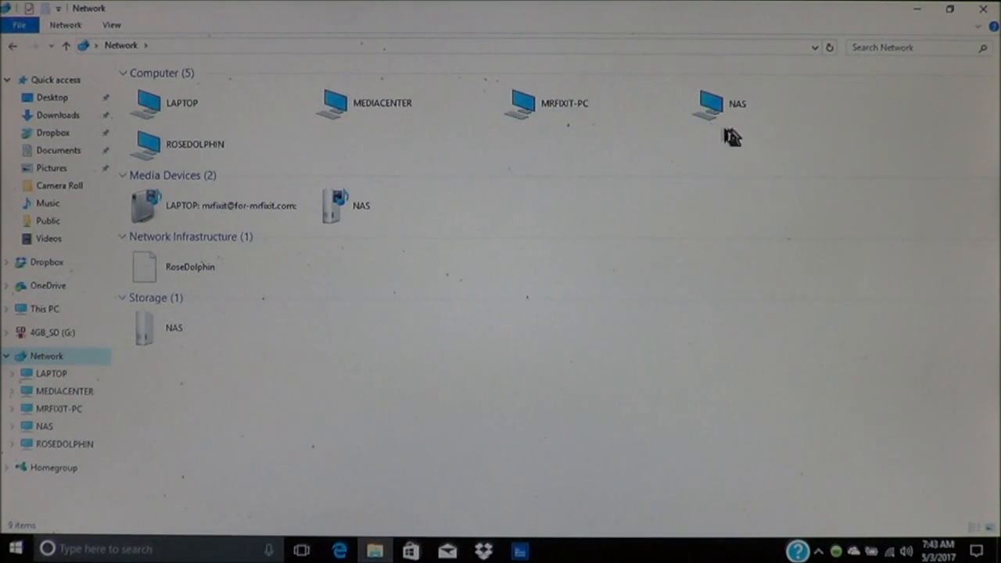
{"action": "left_click", "coordinate": [711, 104]}
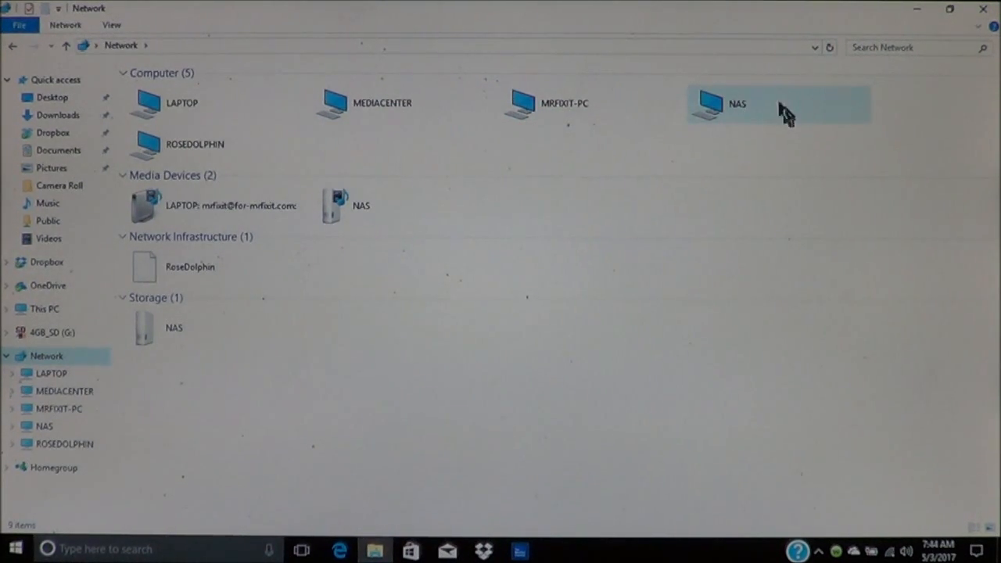
{"action": "mouse_move", "coordinate": [727, 114]}
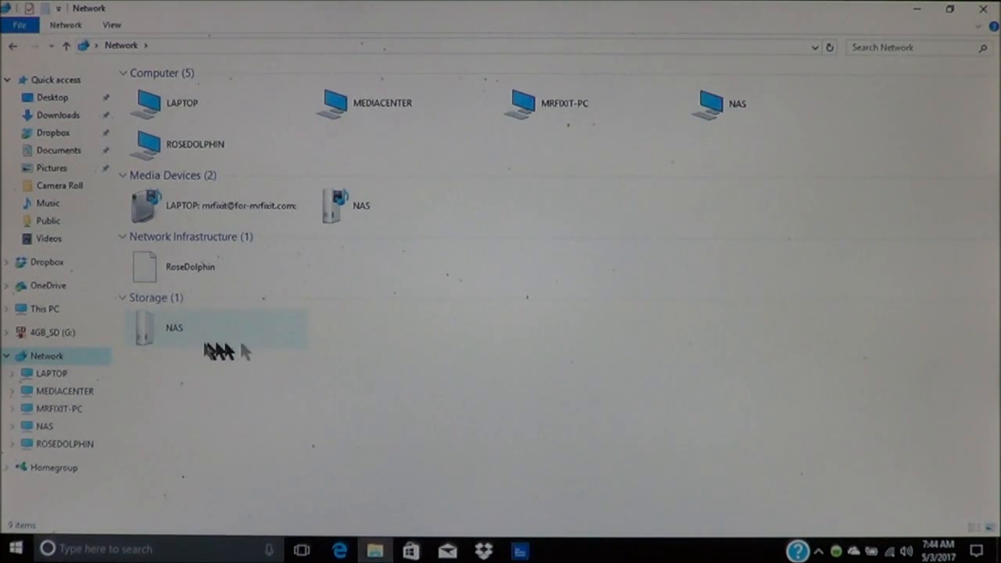
Open the NAS storage management page and log in with the admin password.
{"action": "left_click", "coordinate": [174, 327]}
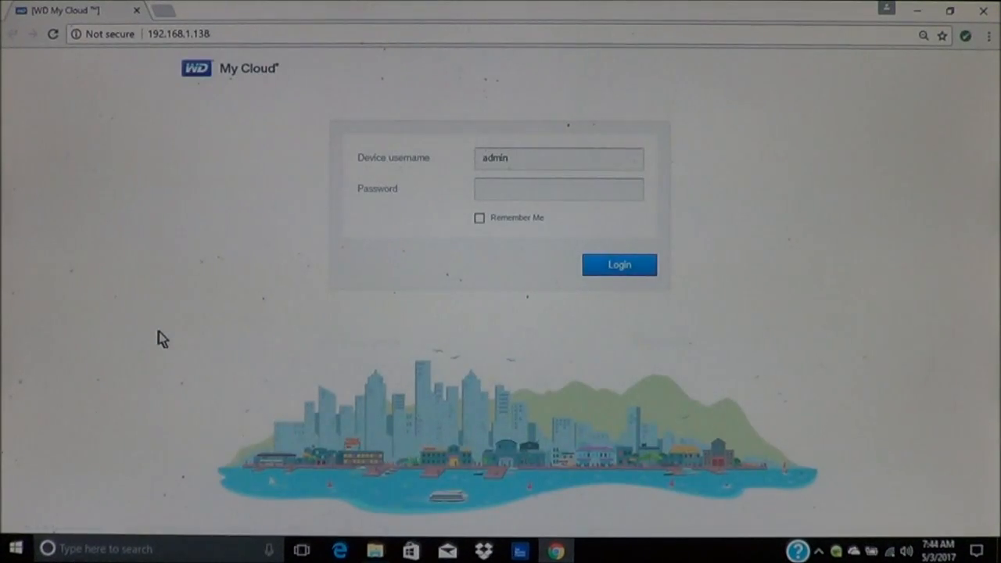
{"action": "left_click", "coordinate": [558, 189]}
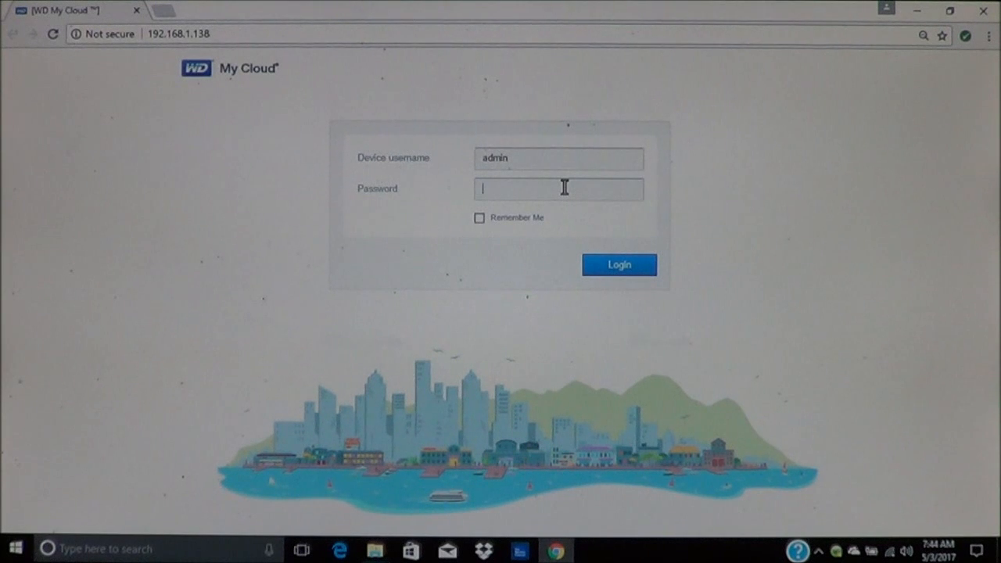
{"action": "left_click", "coordinate": [619, 264]}
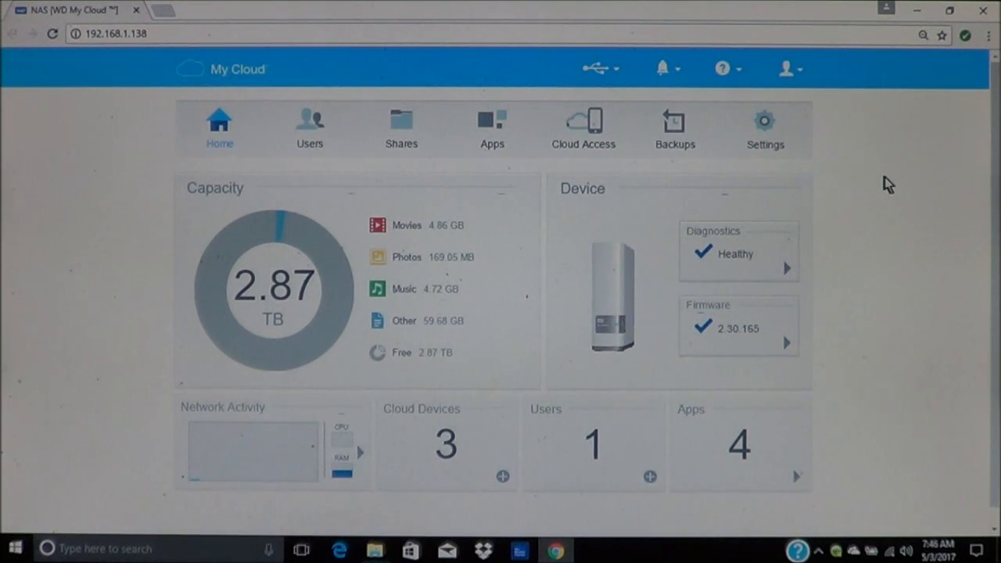
{"action": "mouse_move", "coordinate": [612, 98]}
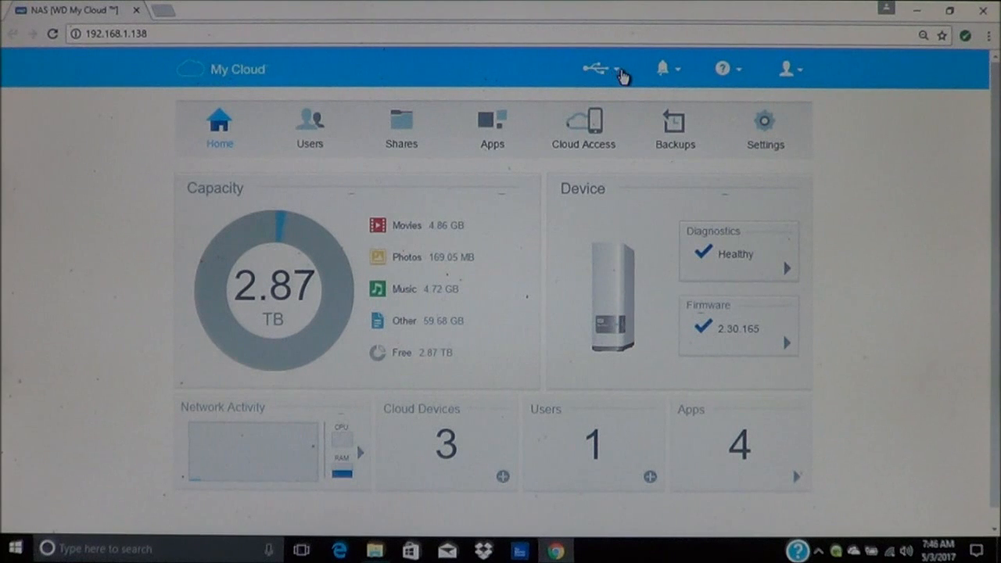
{"action": "mouse_move", "coordinate": [607, 76]}
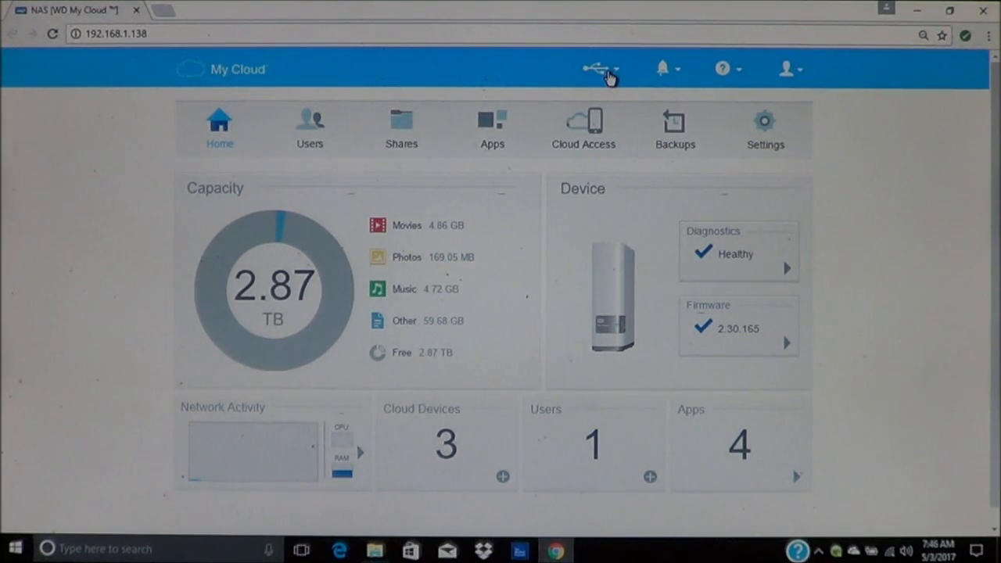
Show details of the attached 1 TB Western Digital My Book USB drive.
{"action": "left_click", "coordinate": [600, 69]}
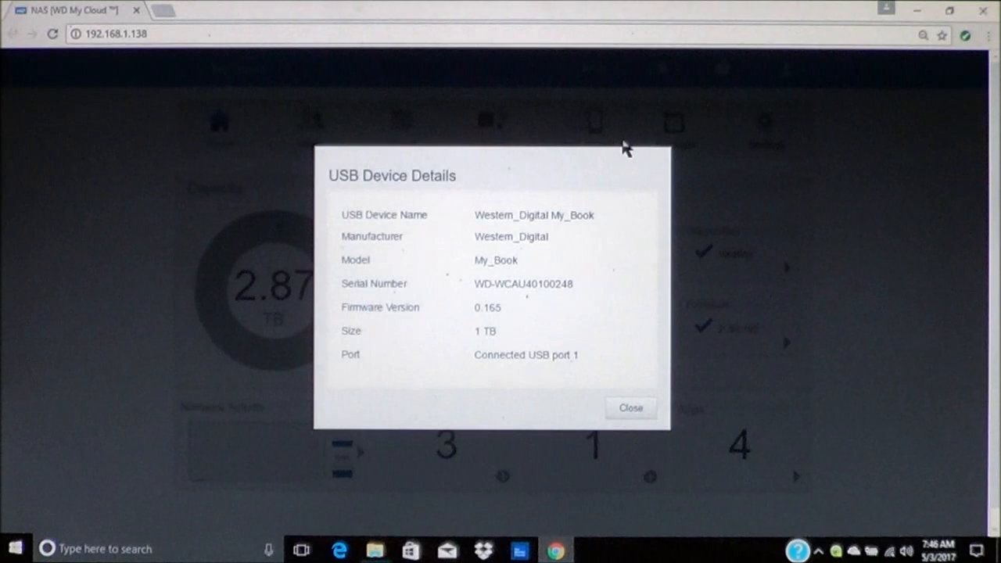
{"action": "mouse_move", "coordinate": [648, 380]}
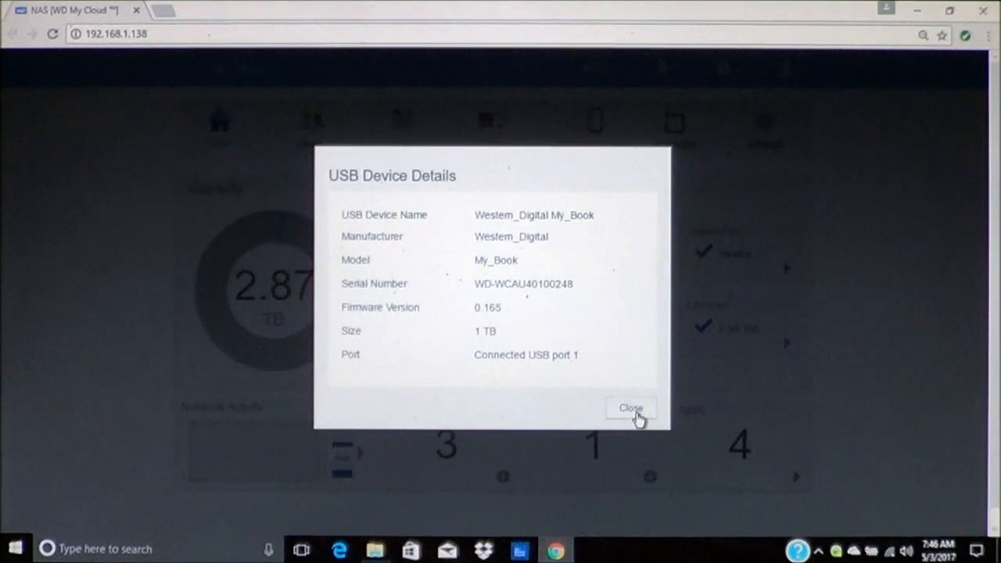
{"action": "mouse_move", "coordinate": [586, 383]}
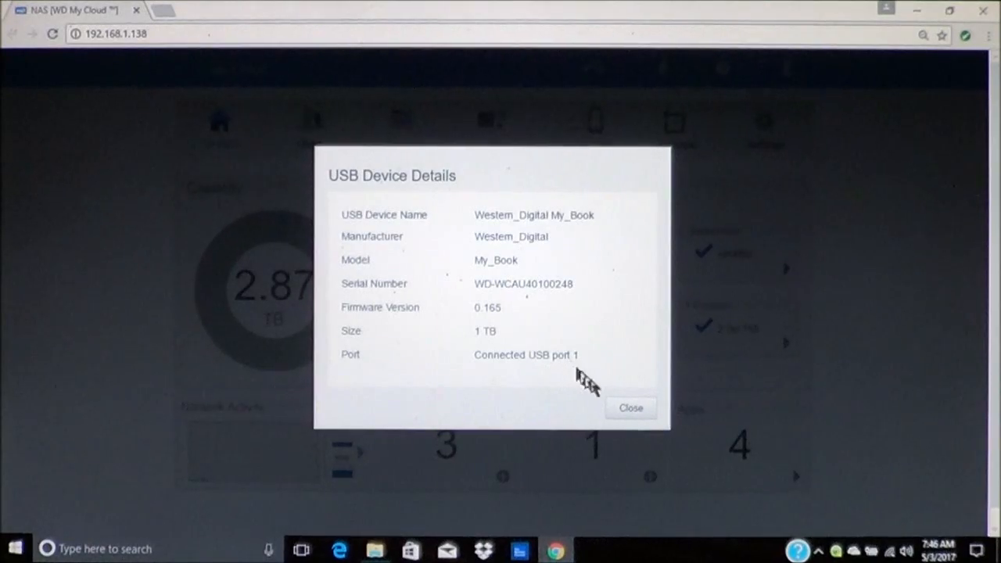
Close USB Device Details to return to the dashboard.
{"action": "left_click", "coordinate": [630, 407]}
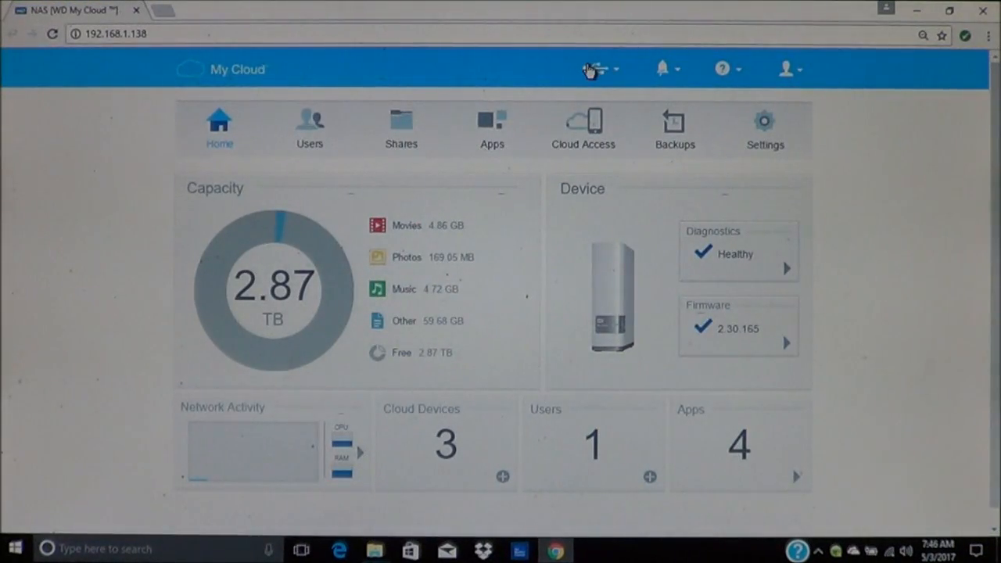
{"action": "left_click", "coordinate": [597, 69]}
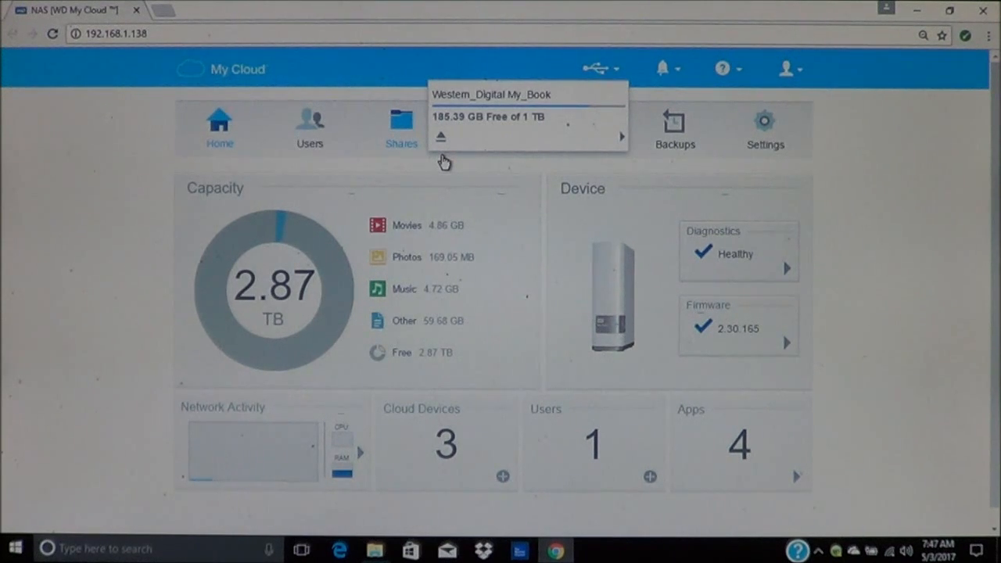
{"action": "mouse_move", "coordinate": [876, 131]}
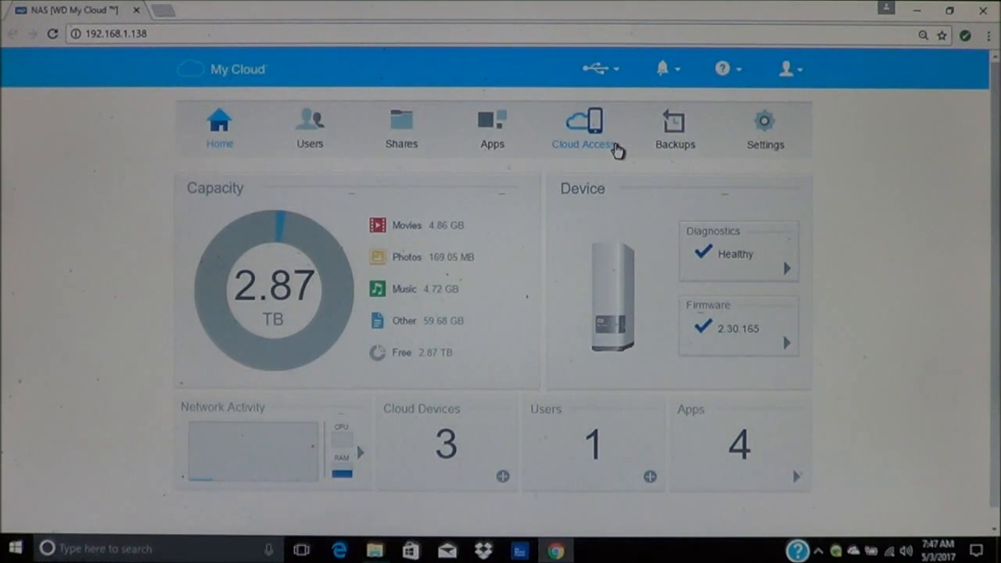
Open the Shares page listing My_Book-2, Public, SmartWare, TimeMachineBackup and WDSync.
{"action": "left_click", "coordinate": [401, 129]}
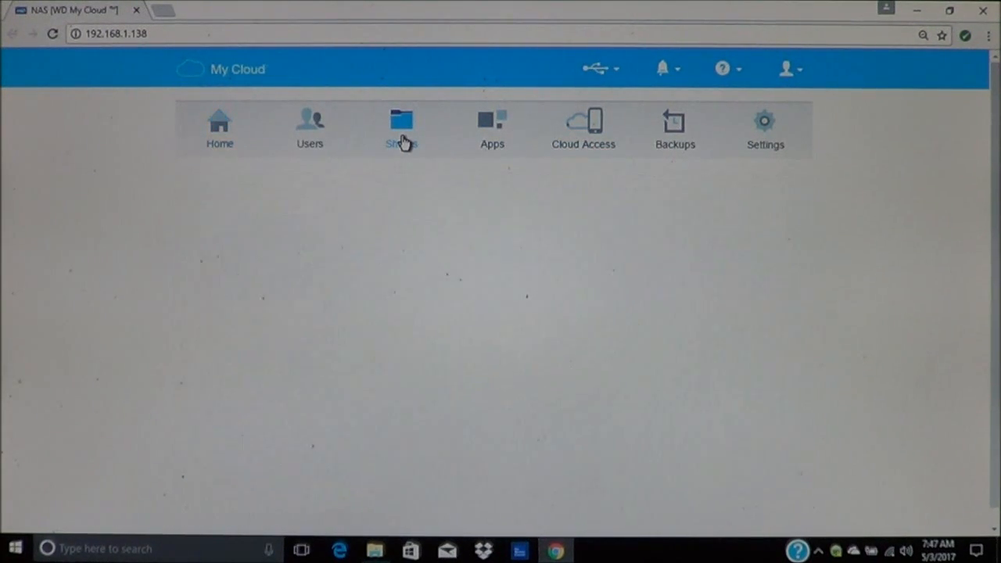
{"action": "left_click", "coordinate": [401, 127]}
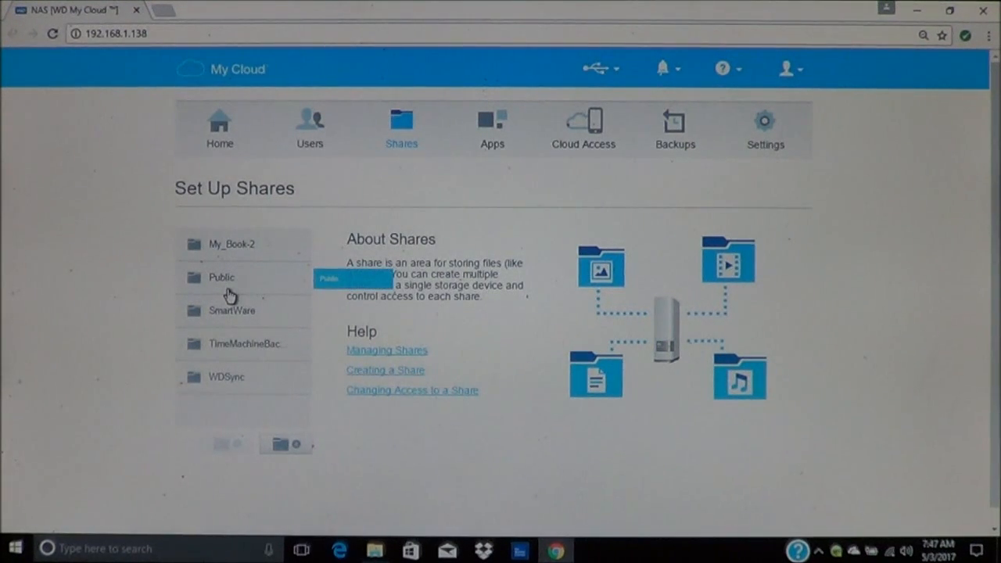
{"action": "mouse_move", "coordinate": [256, 393]}
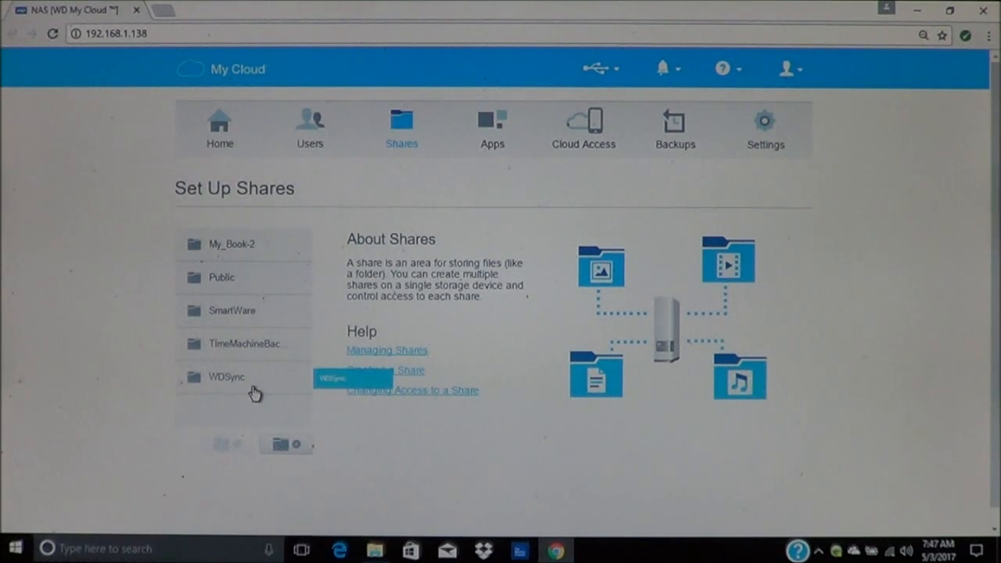
{"action": "mouse_move", "coordinate": [257, 256]}
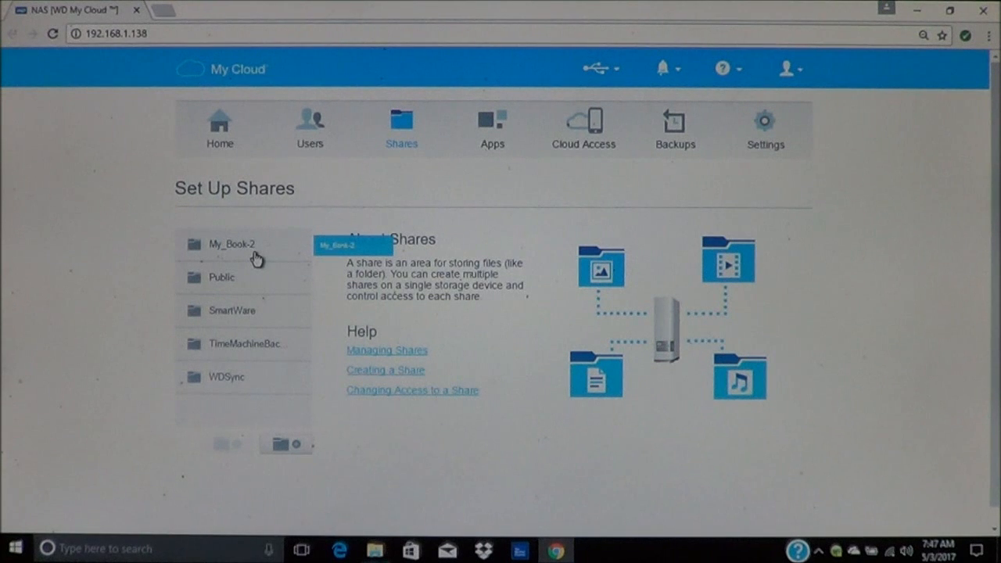
Open the My_Book-2 share profile and scroll through its access settings.
{"action": "left_click", "coordinate": [232, 243]}
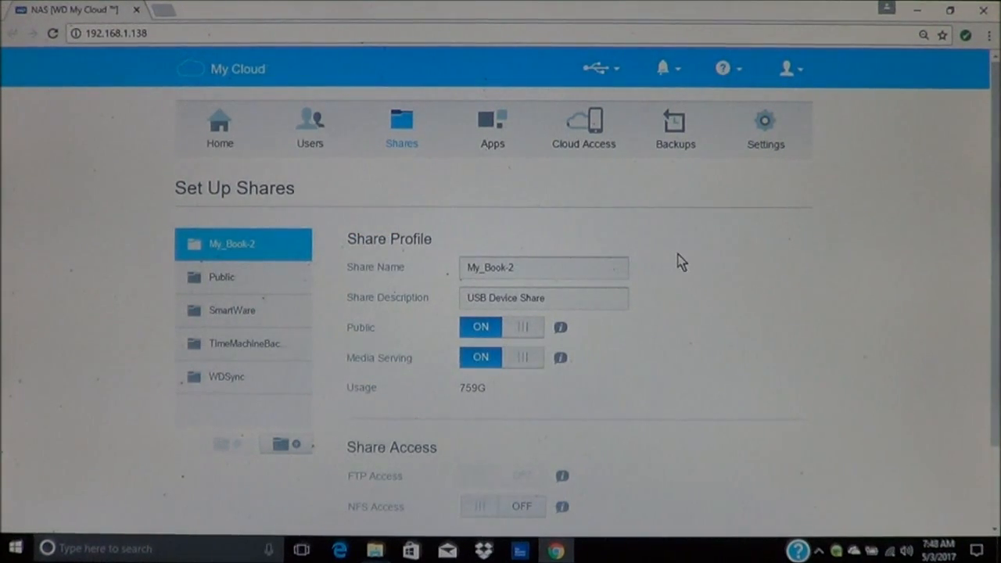
{"action": "scroll", "scroll_direction": "down", "scroll_amount": 3}
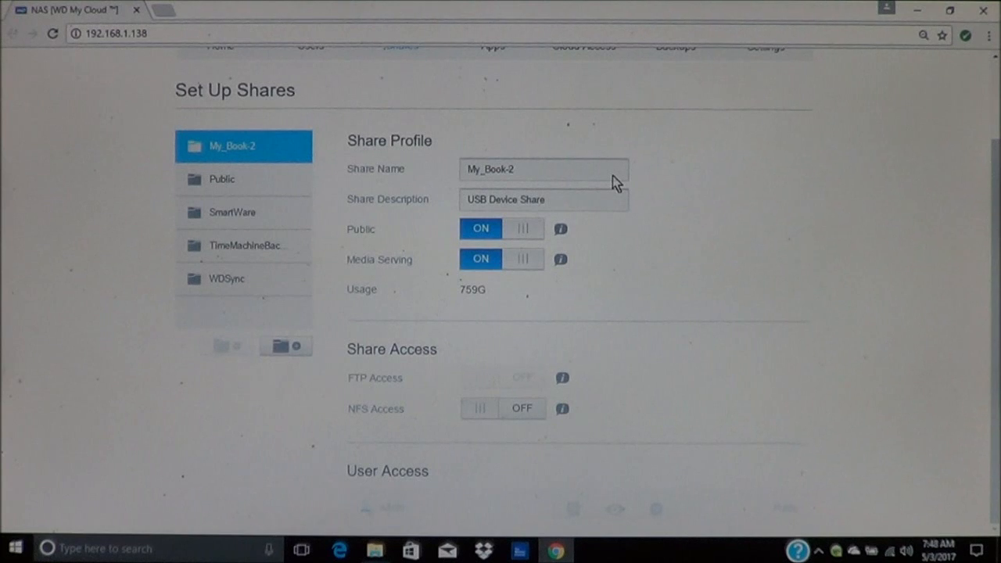
{"action": "mouse_move", "coordinate": [614, 215]}
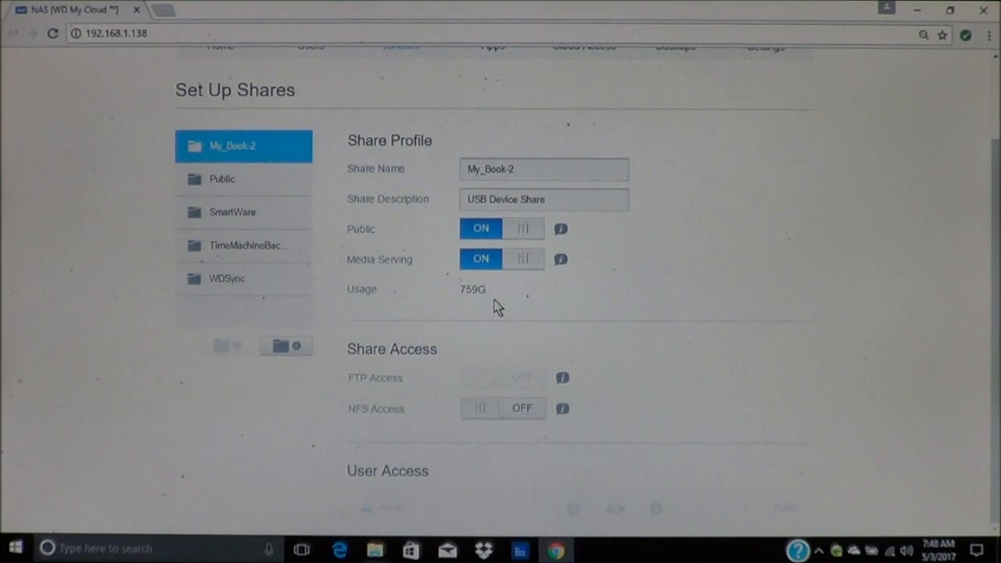
{"action": "mouse_move", "coordinate": [468, 305]}
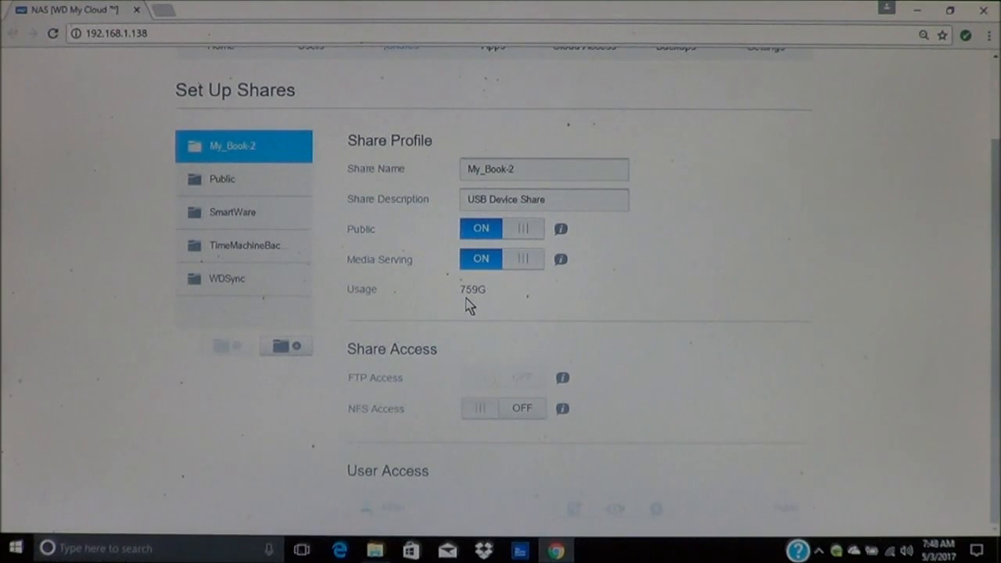
{"action": "mouse_move", "coordinate": [434, 379]}
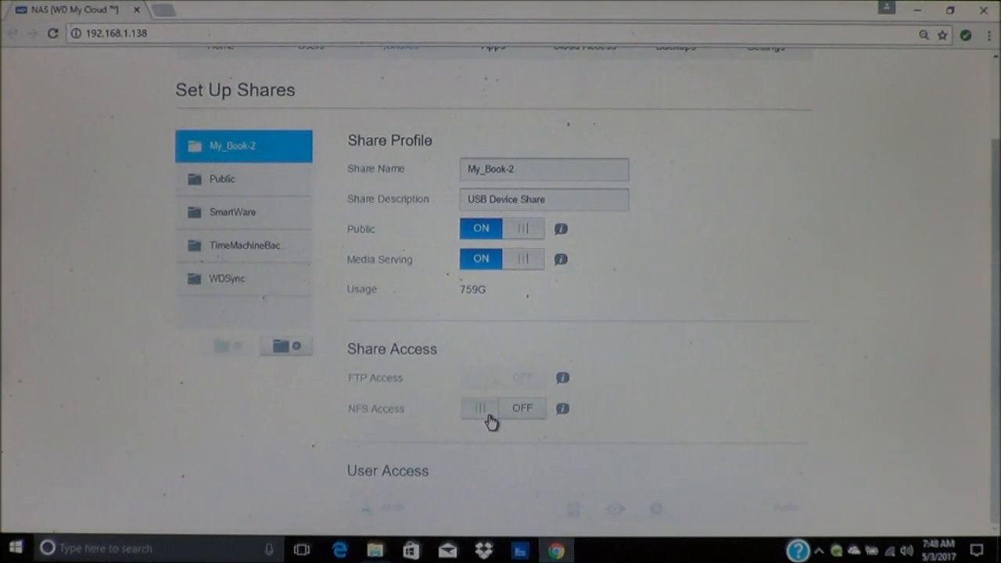
{"action": "mouse_move", "coordinate": [535, 422]}
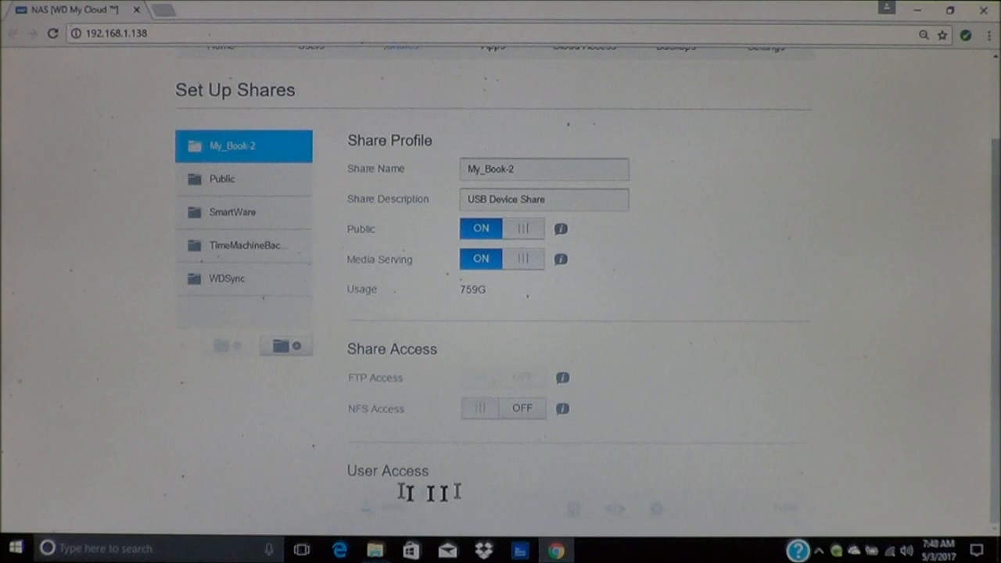
{"action": "mouse_move", "coordinate": [492, 520]}
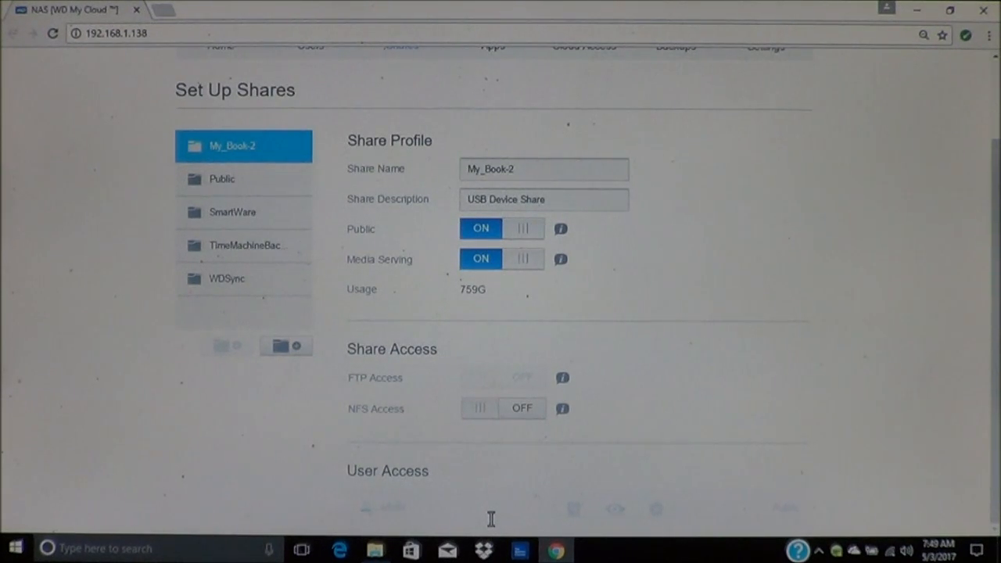
{"action": "mouse_move", "coordinate": [677, 304]}
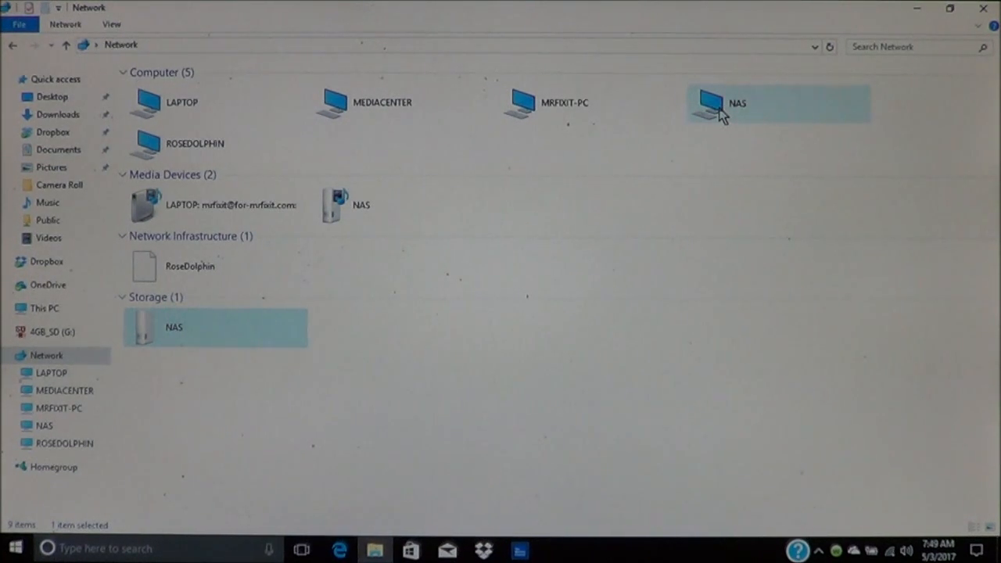
Open the NAS computer from Network and select the My_Book-2 share.
{"action": "double_click", "coordinate": [710, 103]}
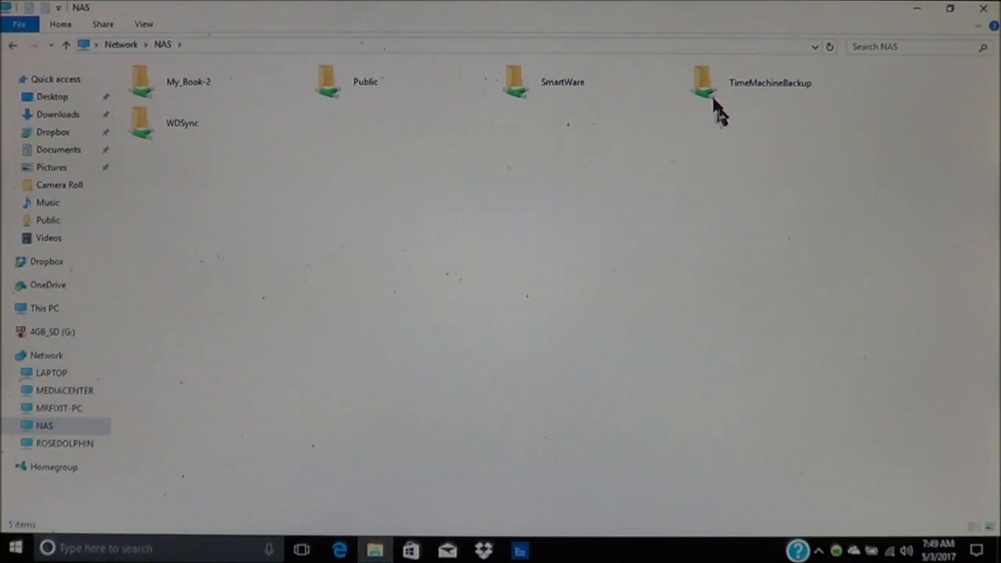
{"action": "left_click", "coordinate": [561, 82]}
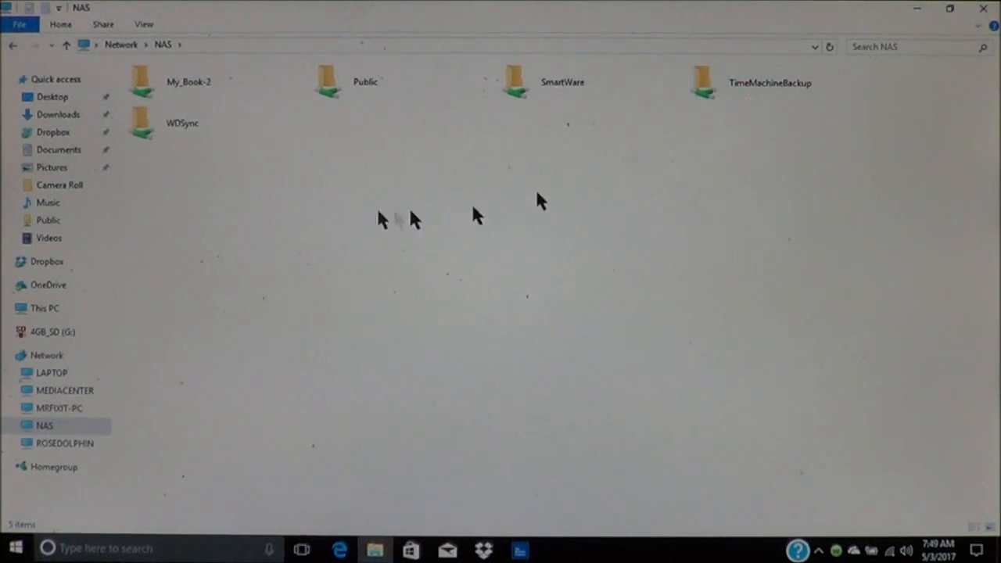
{"action": "left_click", "coordinate": [182, 123]}
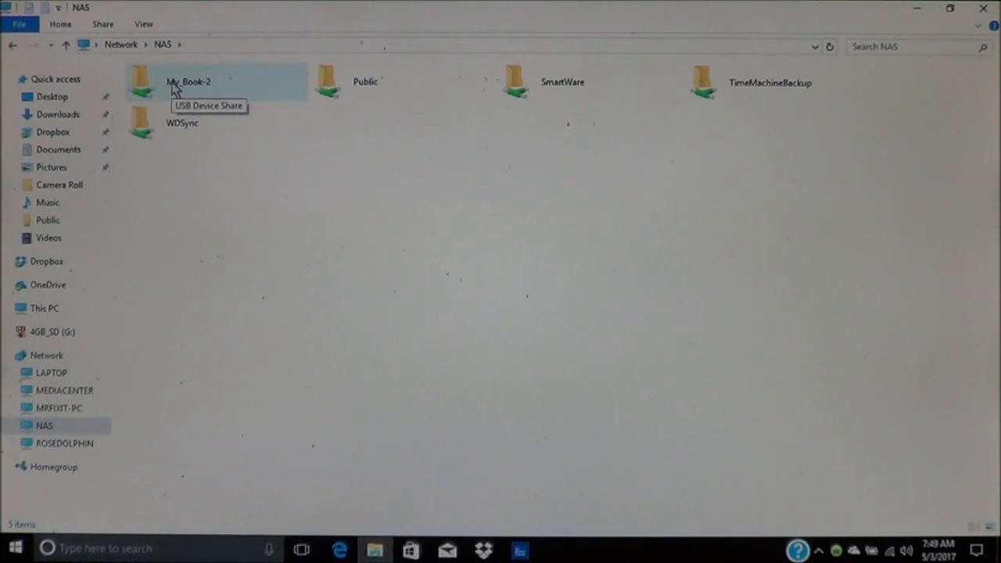
{"action": "left_click", "coordinate": [215, 81]}
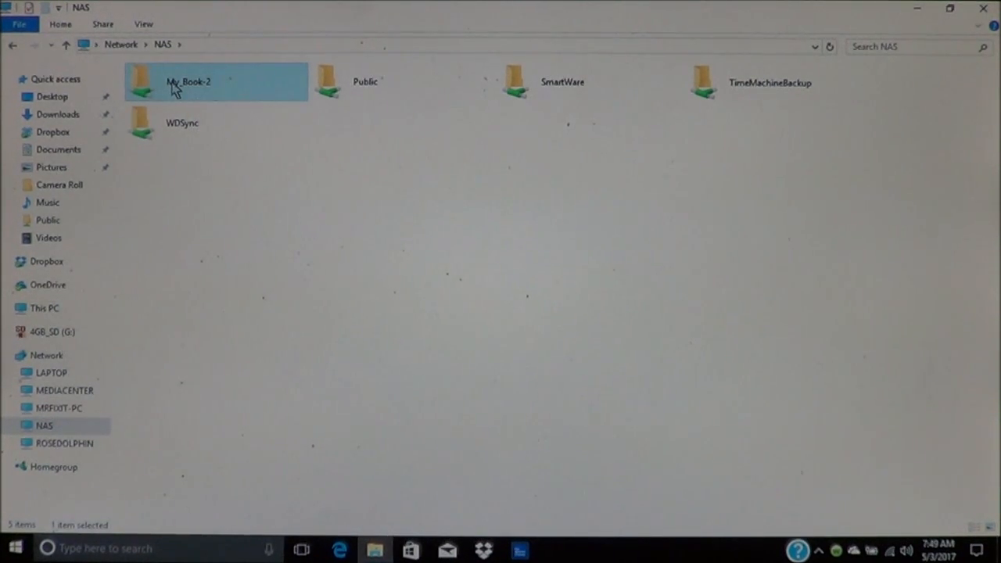
Open the My_Book-2 share, go back, then reopen it to list its folders.
{"action": "double_click", "coordinate": [187, 81]}
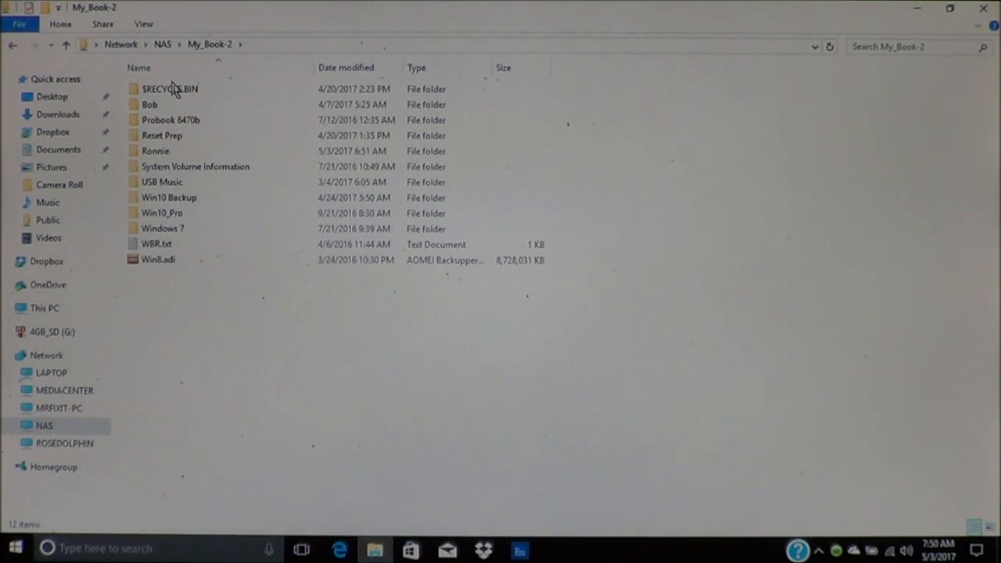
{"action": "left_click", "coordinate": [149, 104]}
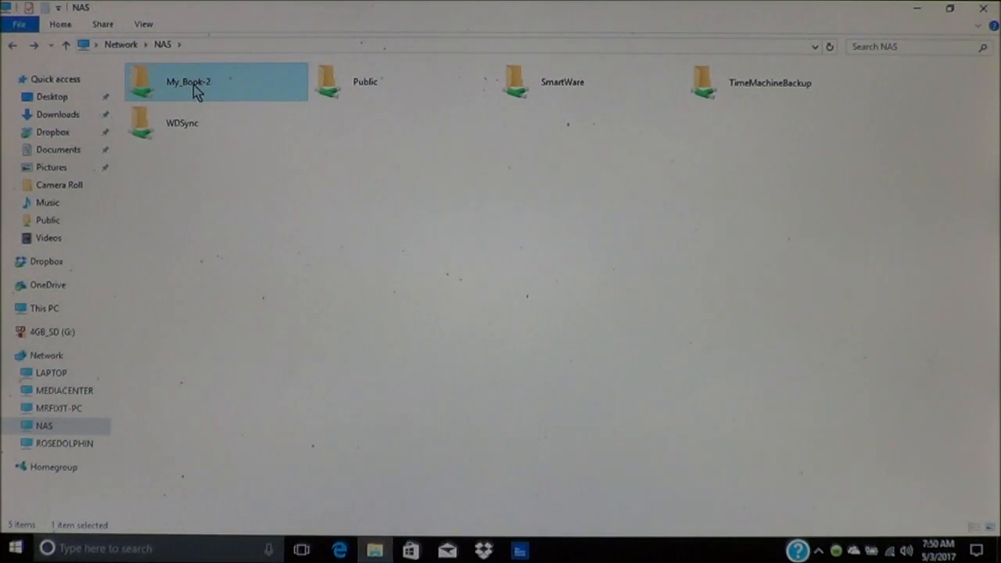
{"action": "left_click", "coordinate": [363, 82]}
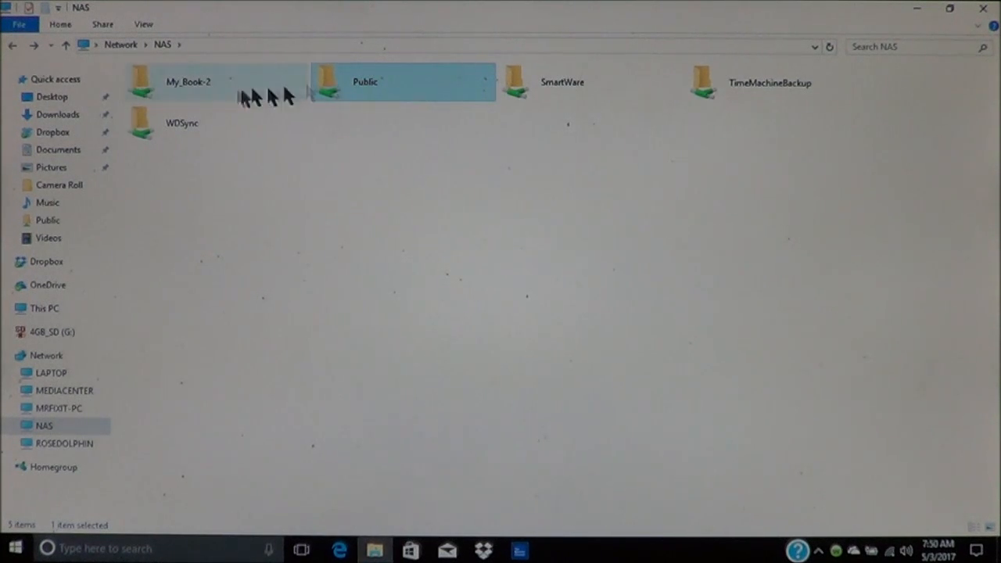
{"action": "double_click", "coordinate": [188, 82]}
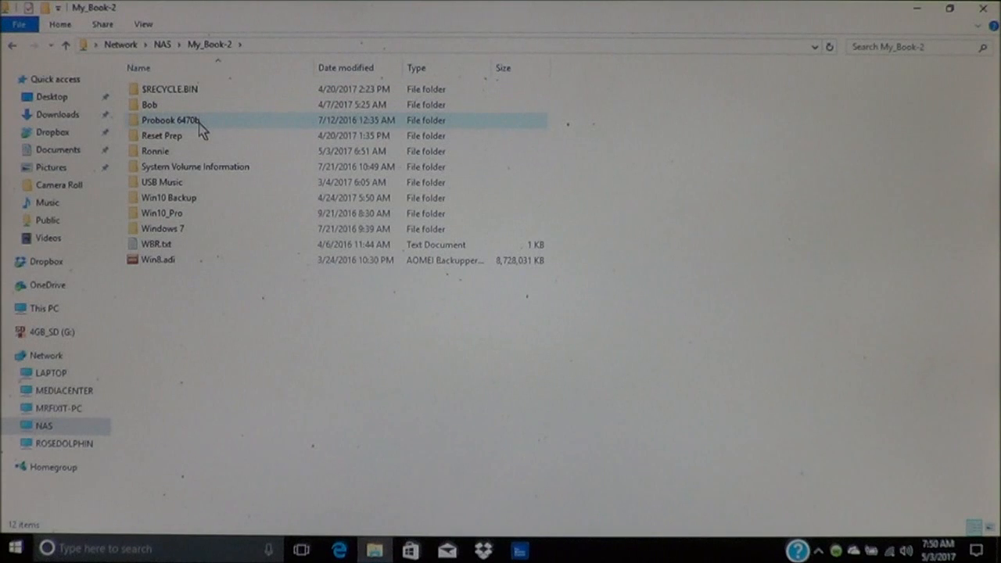
{"action": "mouse_move", "coordinate": [207, 193]}
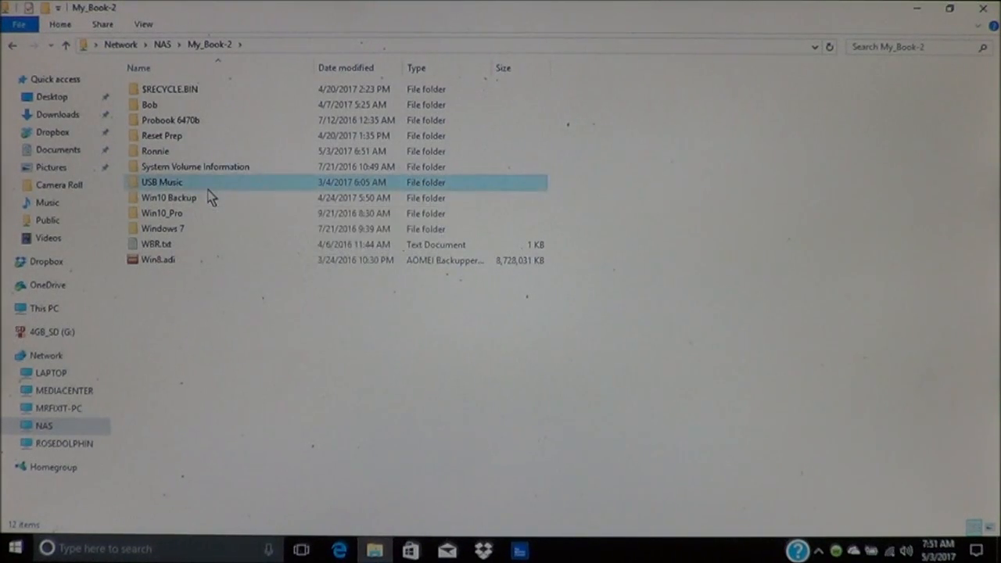
Copy Lifeforms from USB Music > Future Sound of London and return to the NAS shares.
{"action": "double_click", "coordinate": [162, 181]}
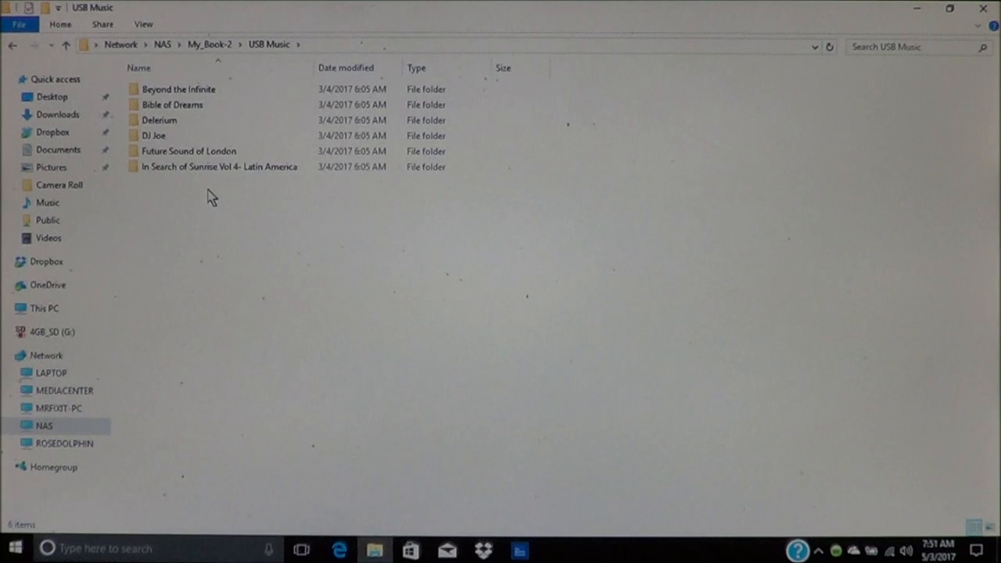
{"action": "double_click", "coordinate": [188, 150]}
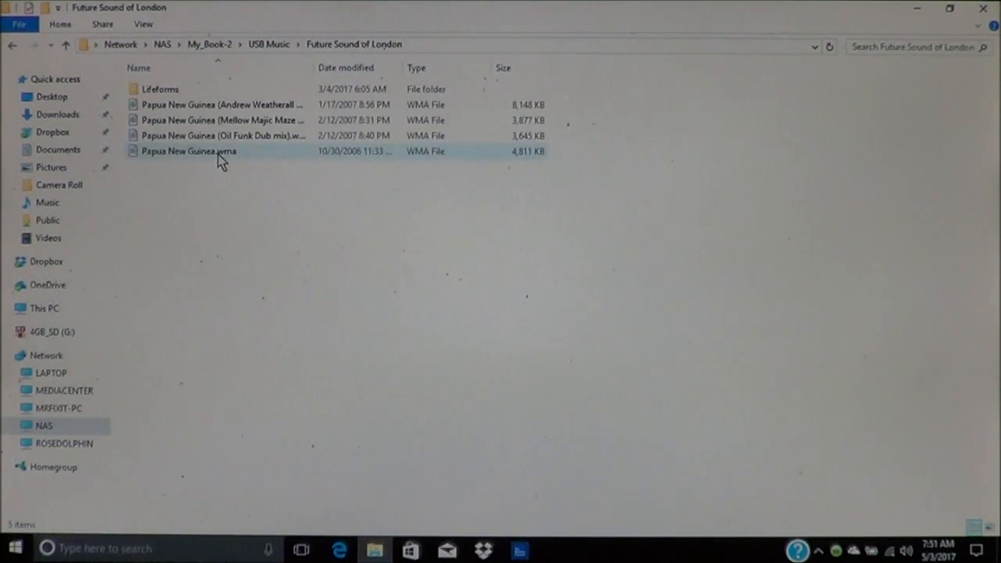
{"action": "left_click", "coordinate": [221, 104]}
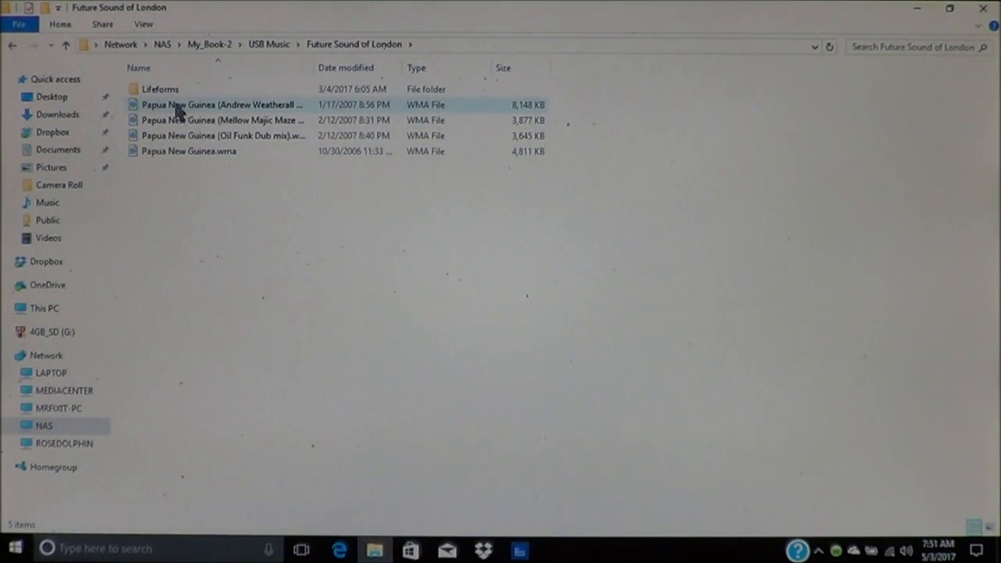
{"action": "left_click", "coordinate": [160, 89]}
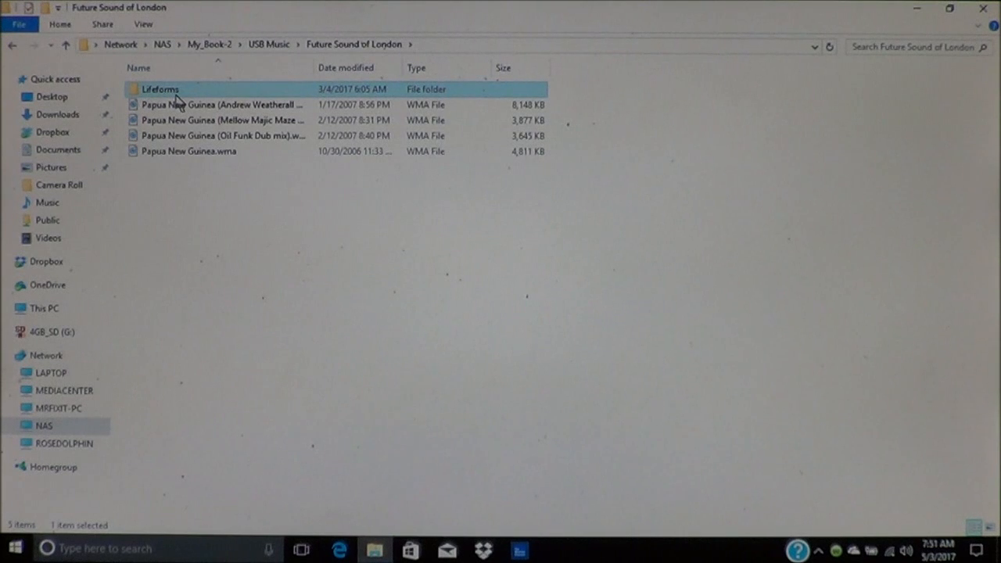
{"action": "right_click", "coordinate": [160, 89]}
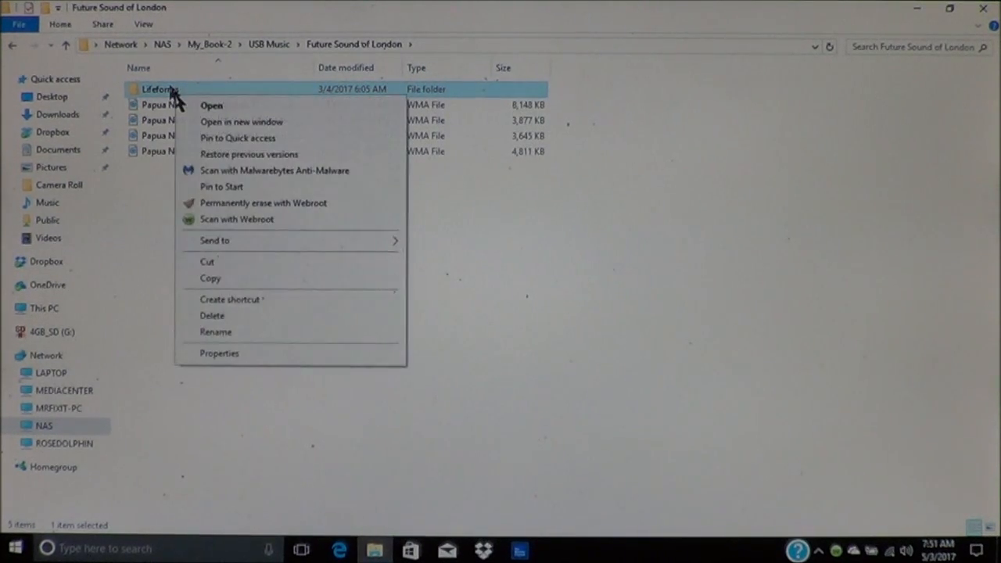
{"action": "mouse_move", "coordinate": [219, 204]}
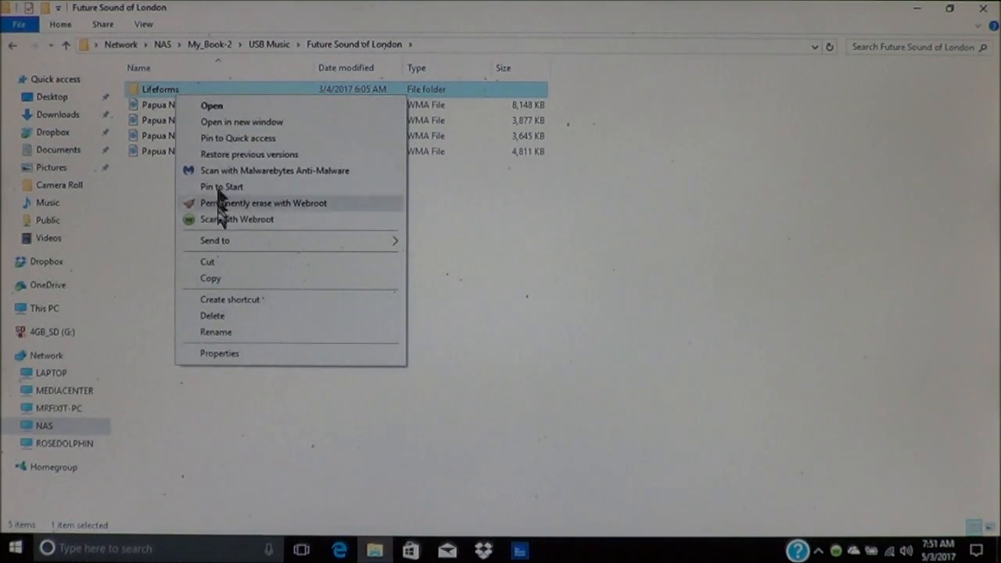
{"action": "left_click", "coordinate": [219, 292]}
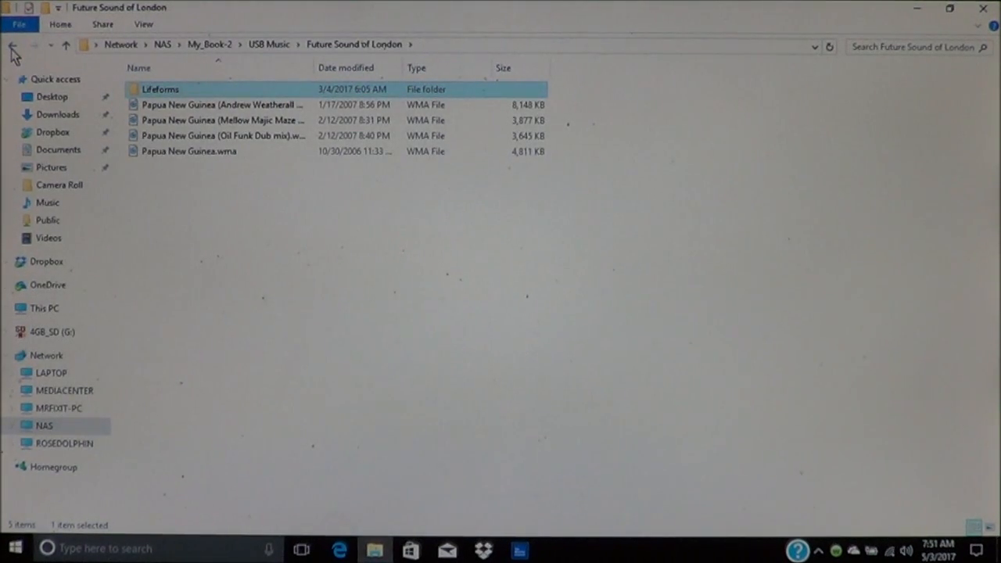
{"action": "left_click", "coordinate": [12, 44]}
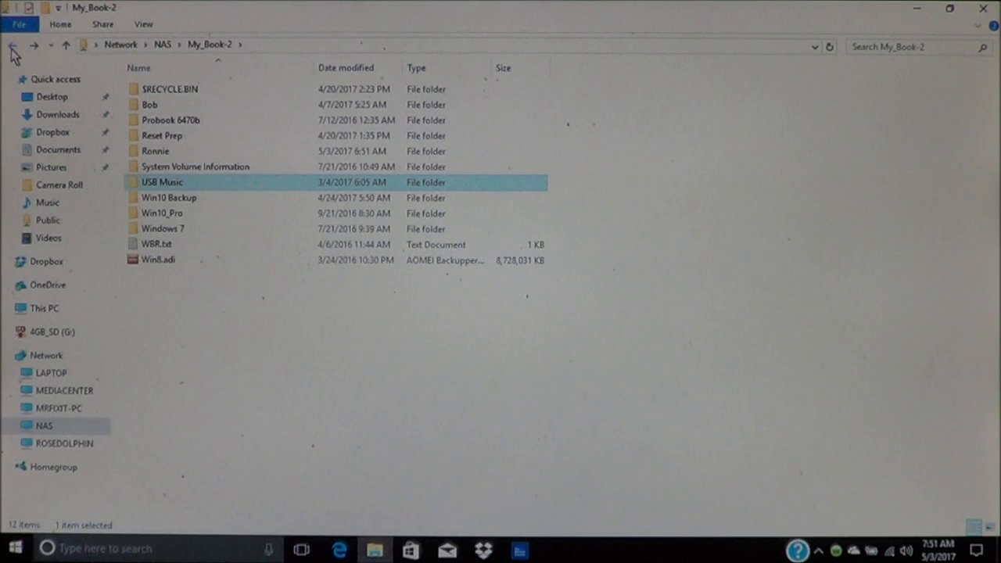
{"action": "left_click", "coordinate": [11, 45]}
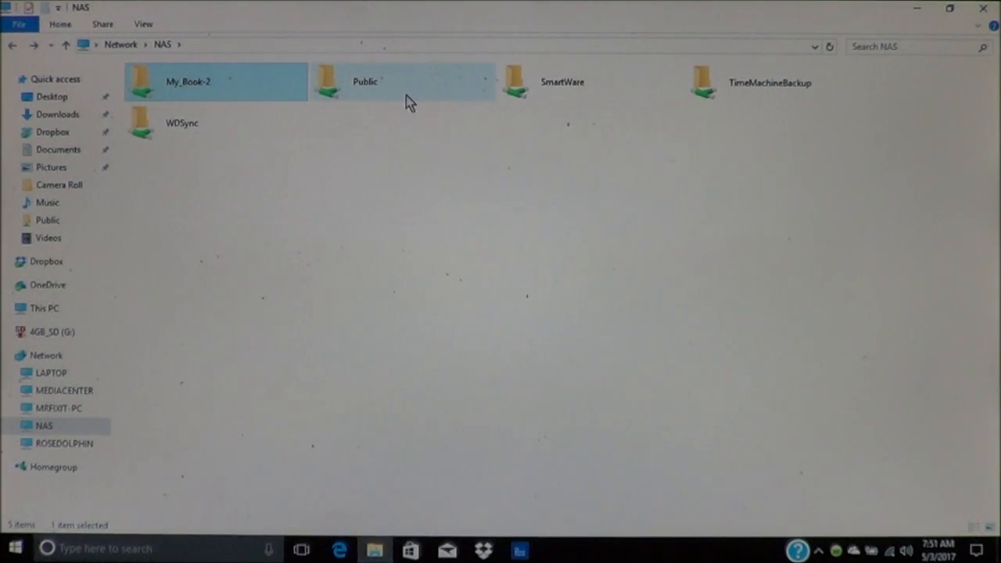
Open the NAS Public share listing 1TB Drive, Shared Music, Pictures and Videos.
{"action": "left_click", "coordinate": [364, 81]}
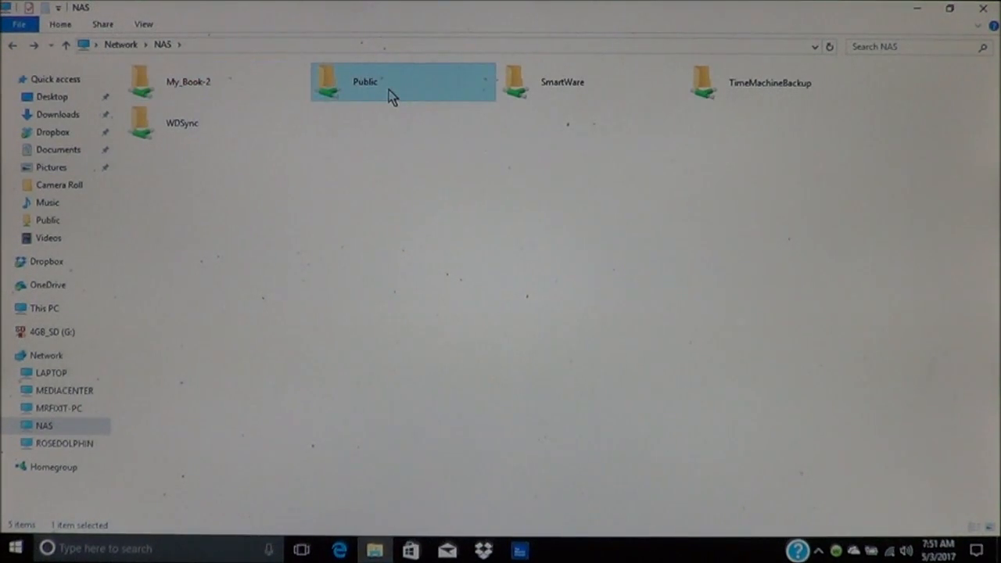
{"action": "double_click", "coordinate": [364, 81]}
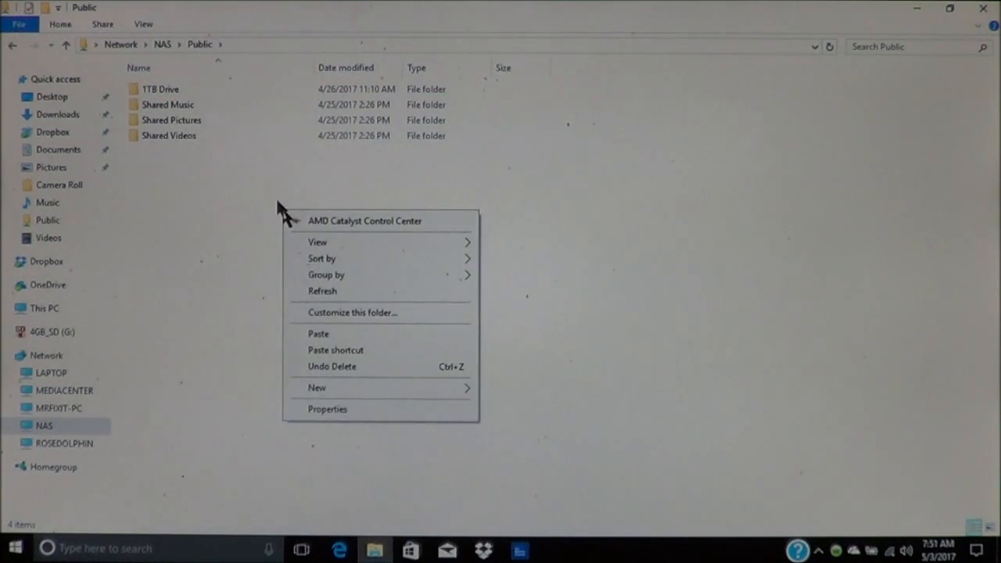
{"action": "mouse_move", "coordinate": [319, 334]}
{"action": "type", "text": "Lifeforms"}
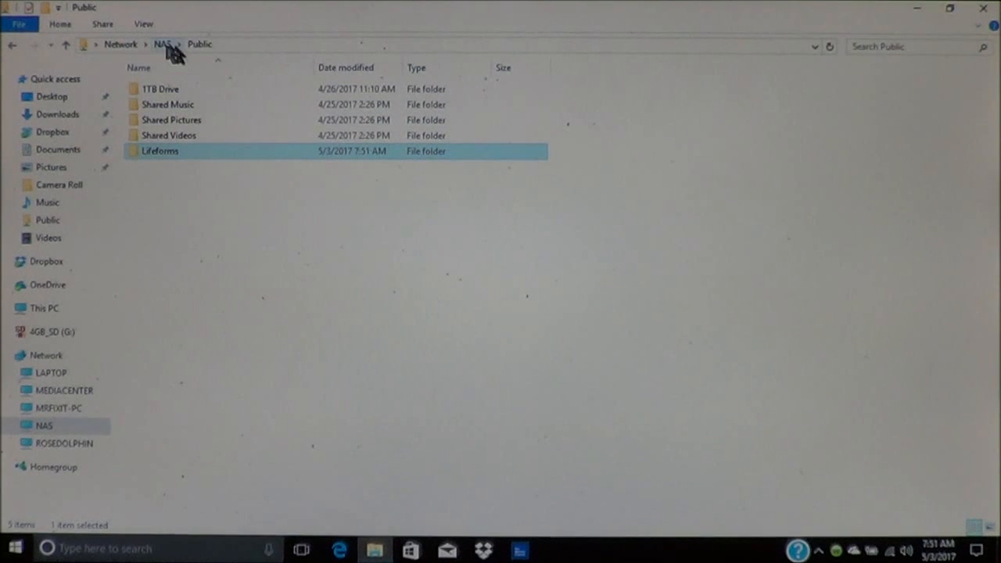
{"action": "left_click", "coordinate": [163, 44]}
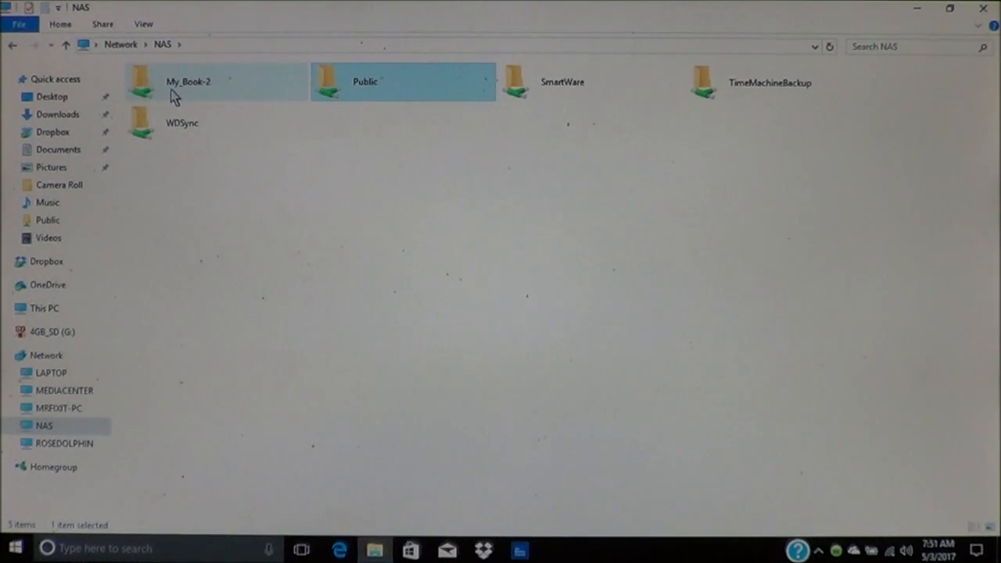
{"action": "double_click", "coordinate": [188, 81]}
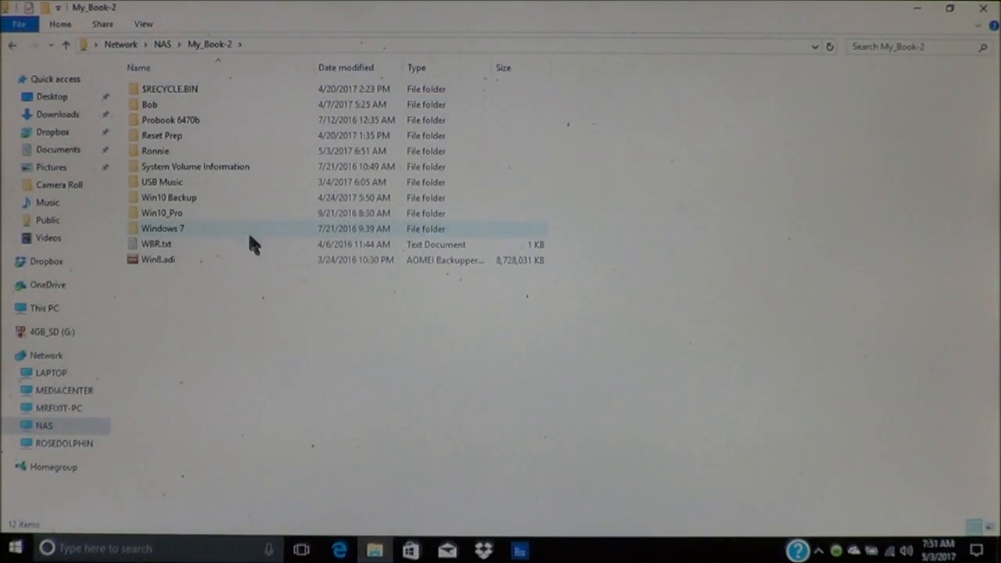
{"action": "left_click", "coordinate": [162, 182]}
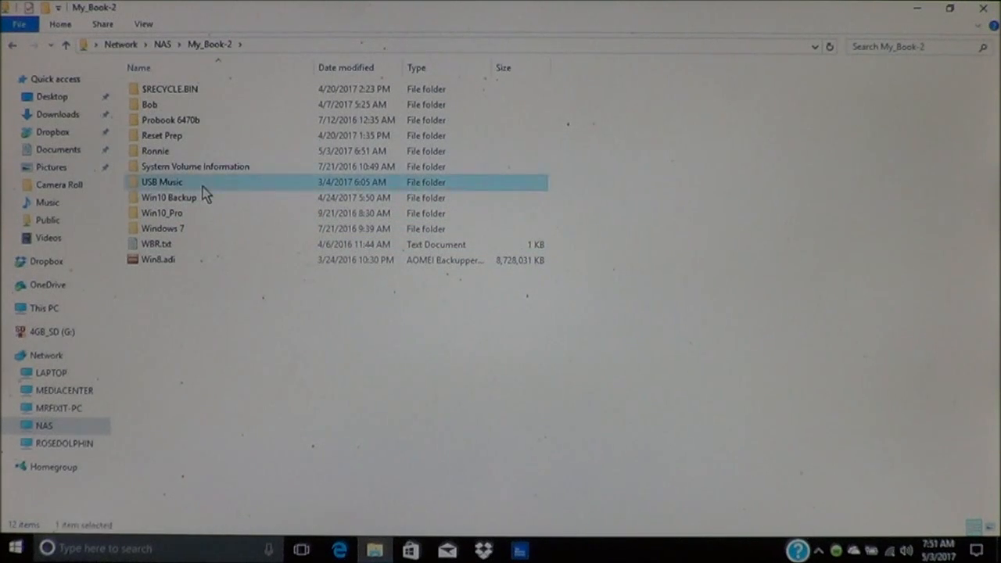
{"action": "double_click", "coordinate": [161, 181]}
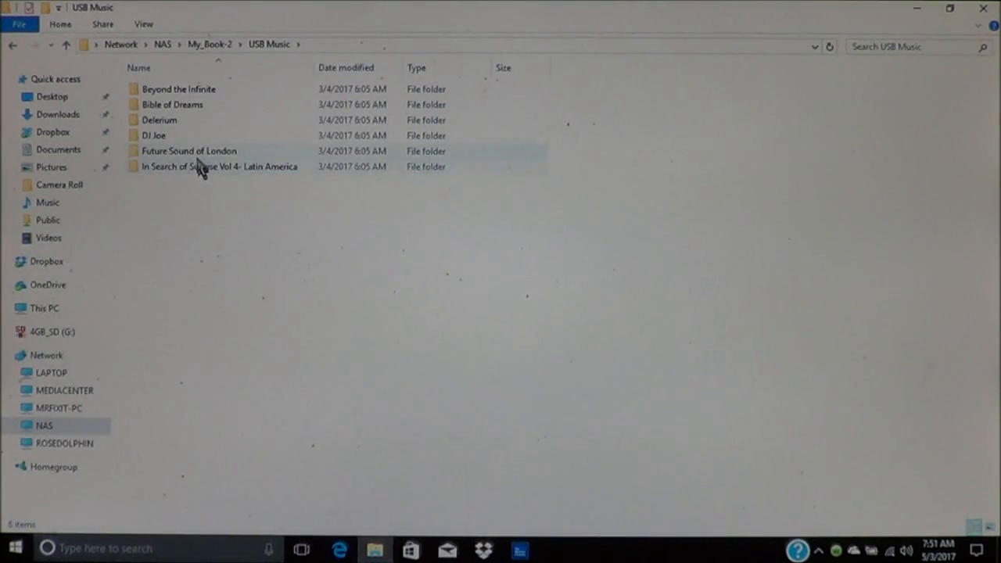
{"action": "left_click", "coordinate": [189, 150]}
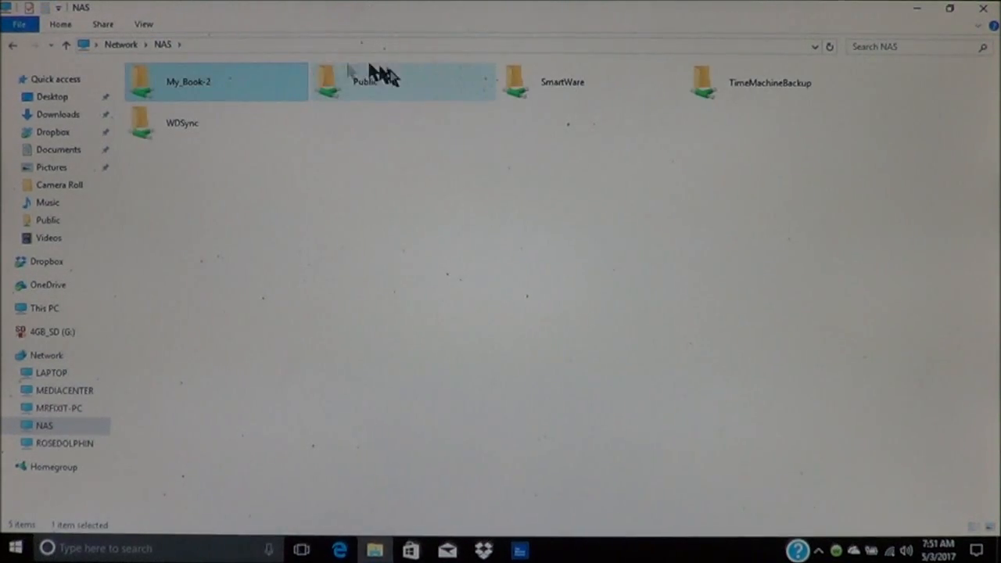
{"action": "double_click", "coordinate": [363, 81]}
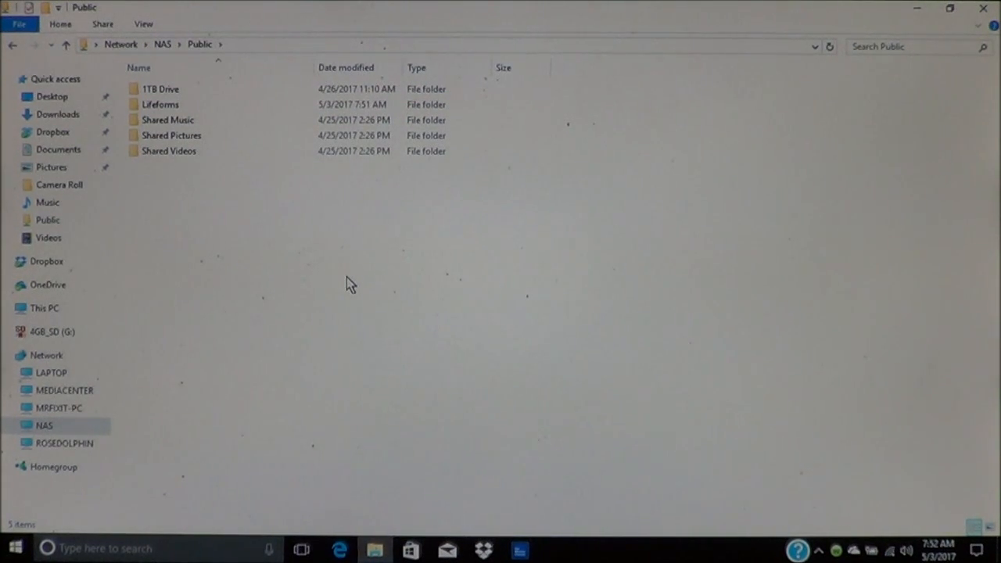
{"action": "left_click", "coordinate": [160, 104]}
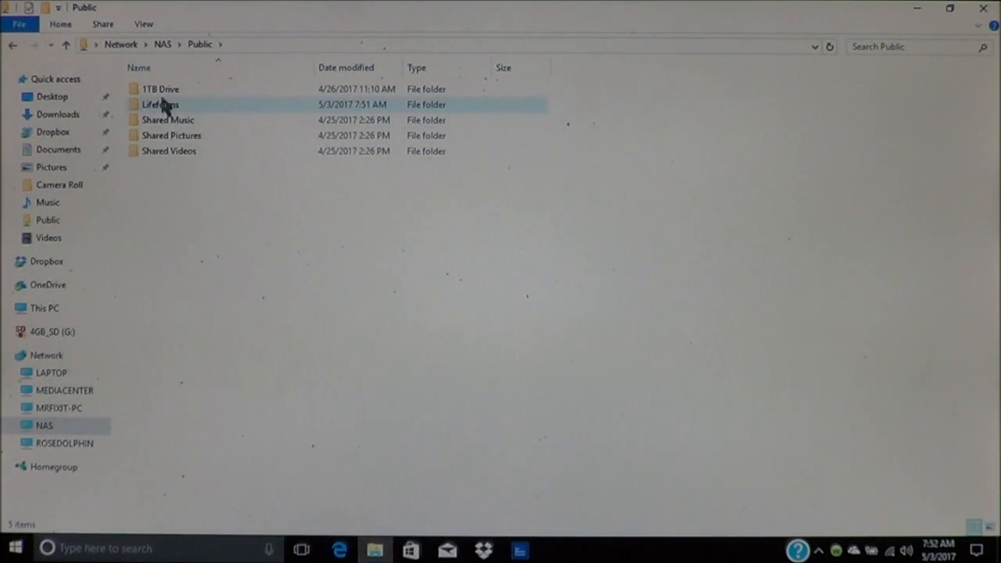
{"action": "left_click", "coordinate": [161, 104]}
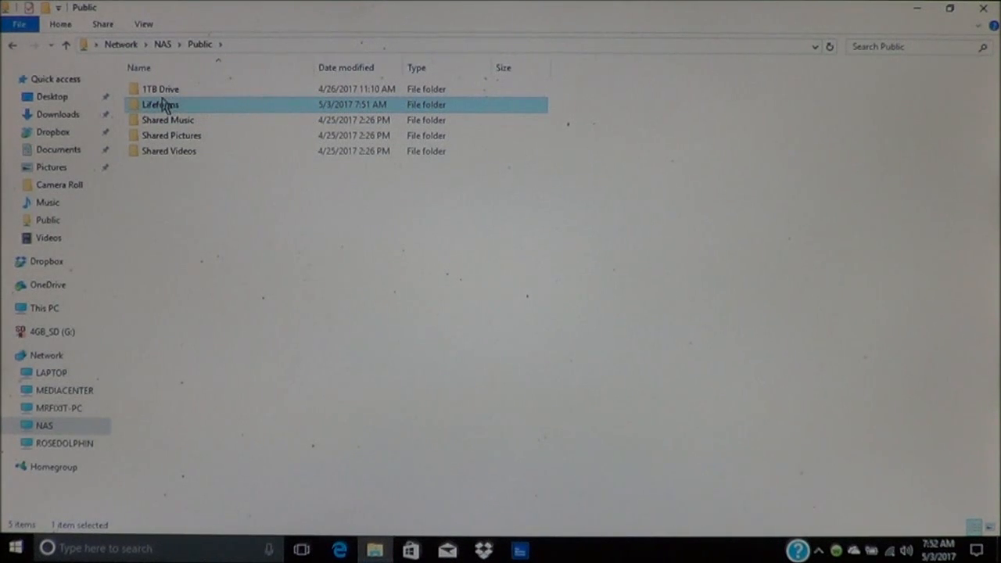
{"action": "double_click", "coordinate": [161, 104]}
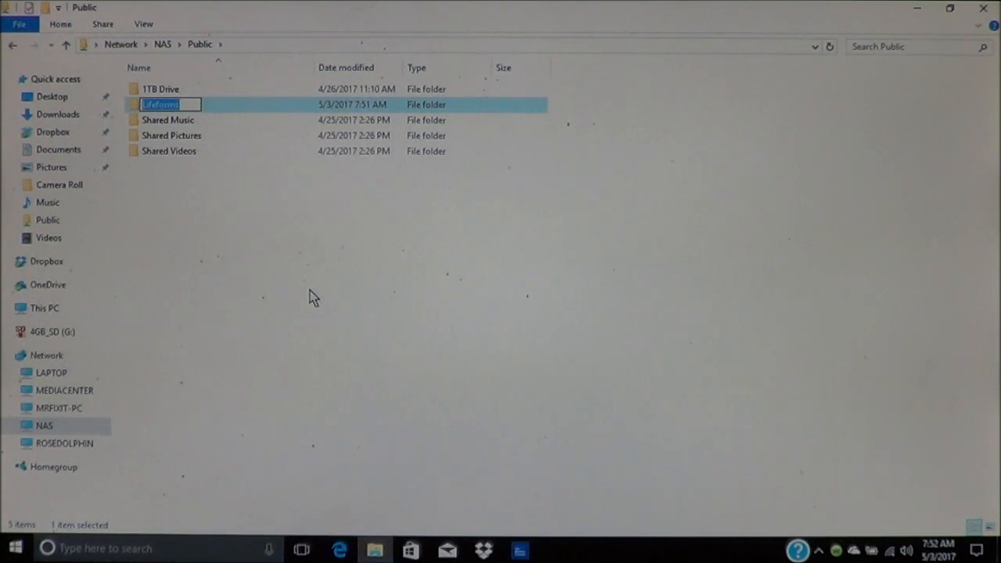
{"action": "key", "text": "enter"}
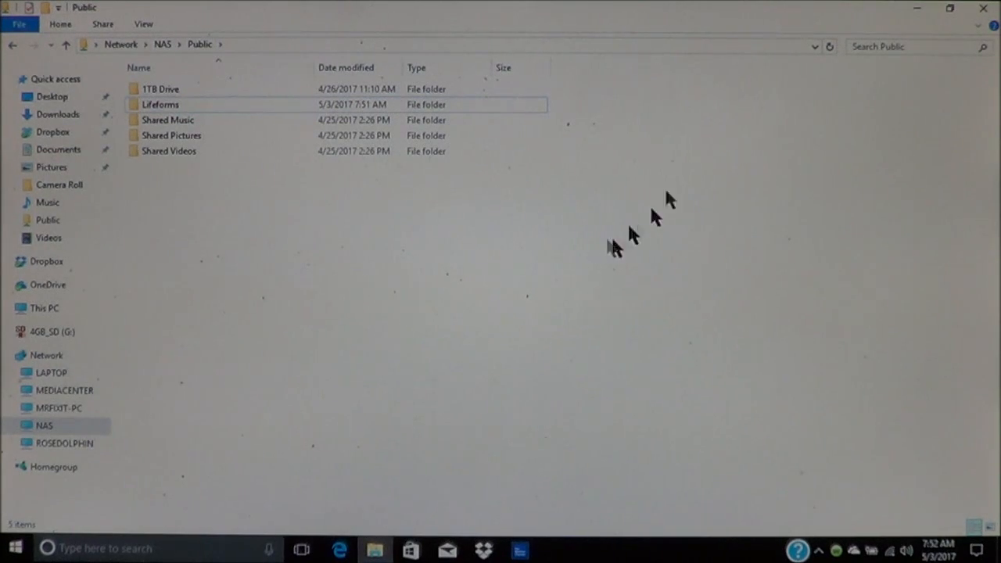